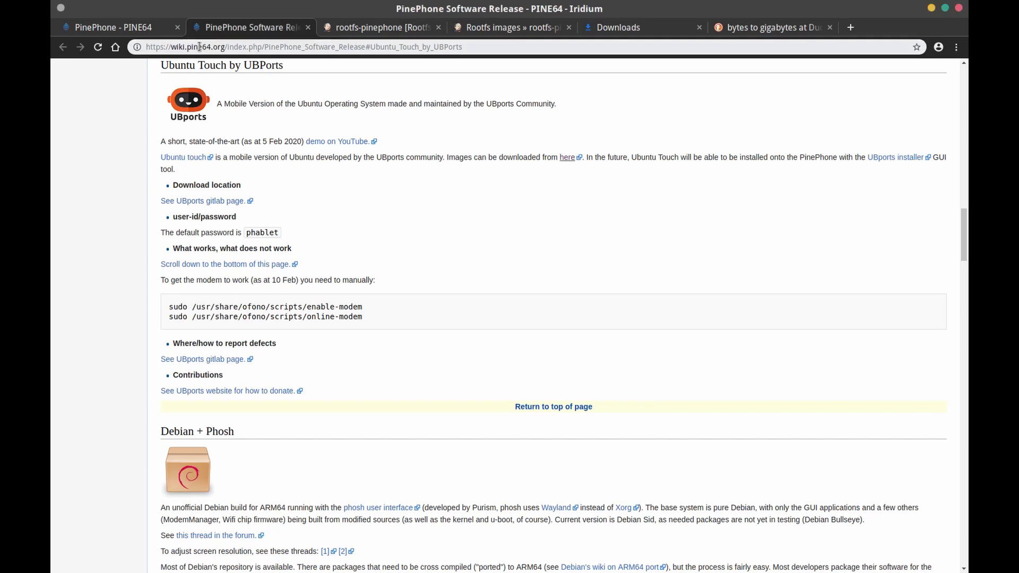
mouse_move(278, 170)
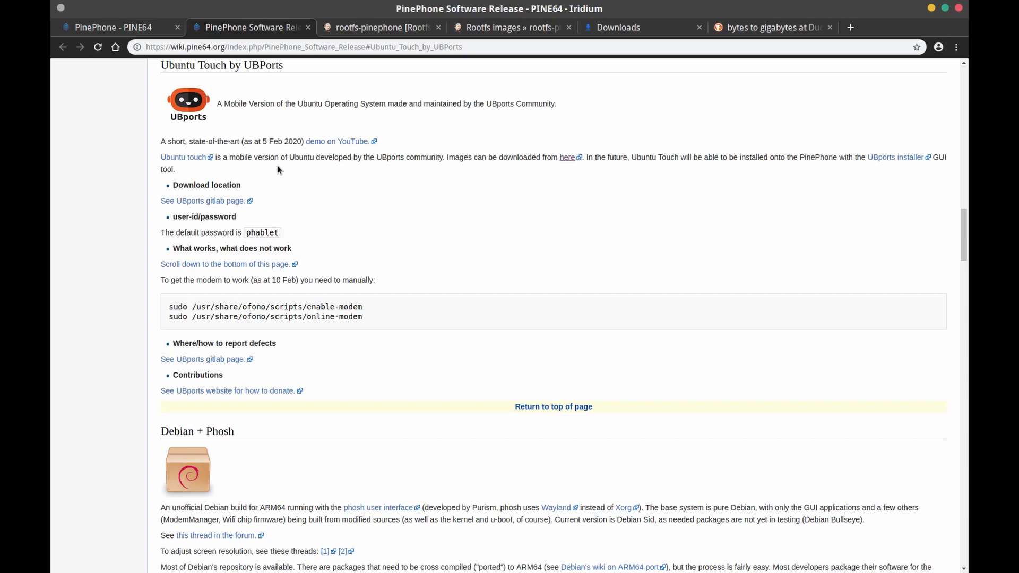
mouse_move(260, 81)
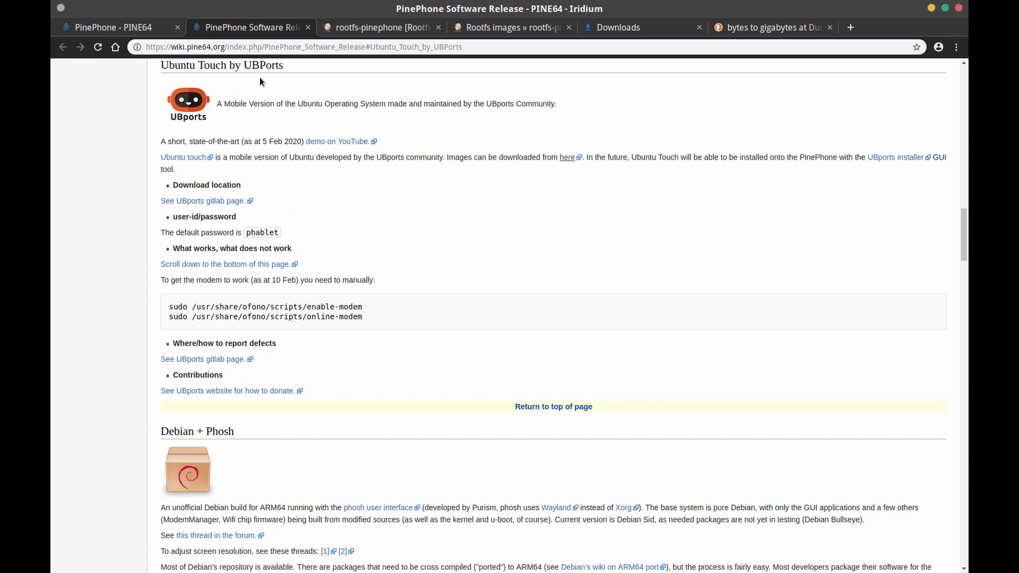
mouse_move(566, 161)
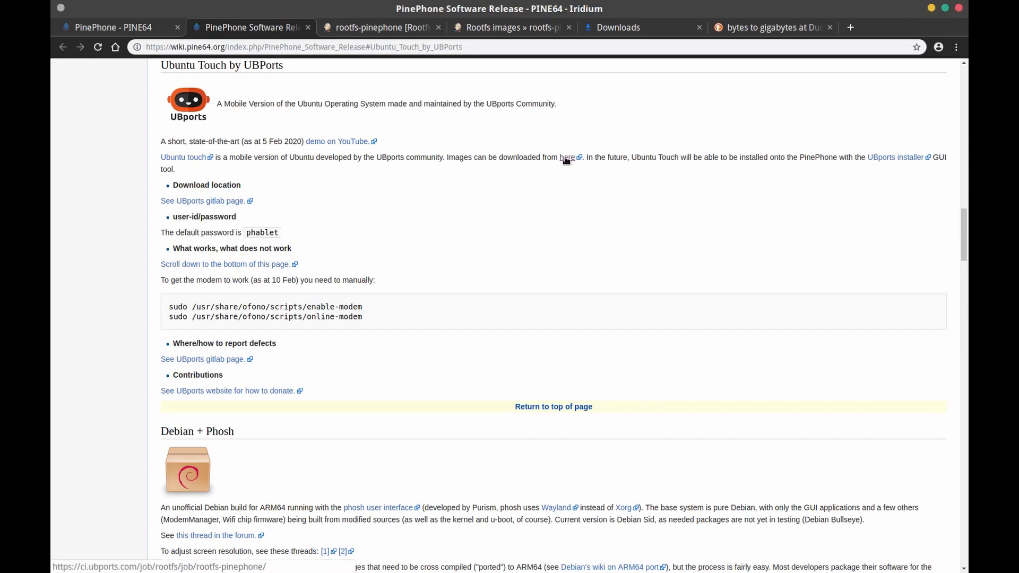
mouse_move(269, 405)
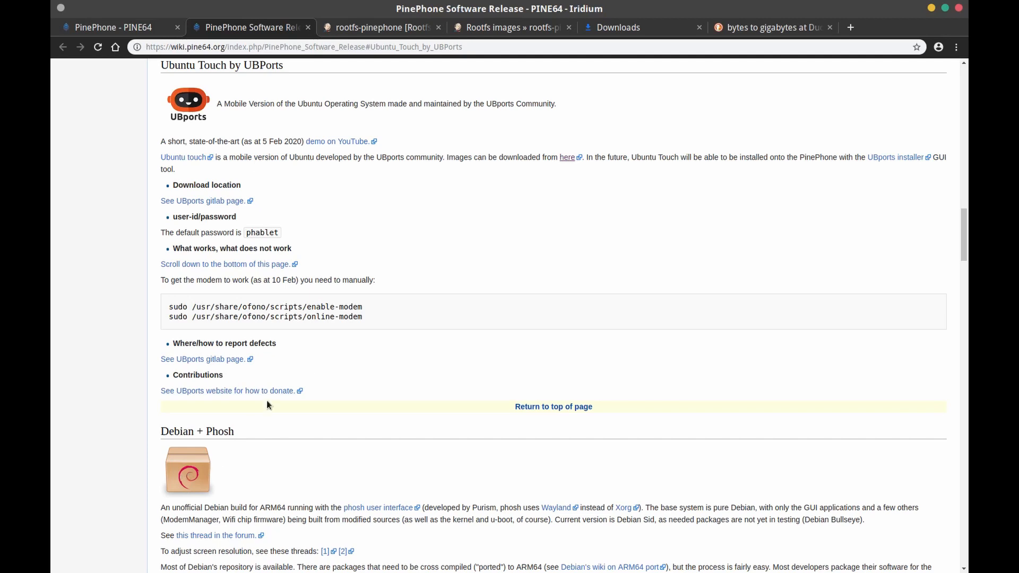
mouse_move(561, 210)
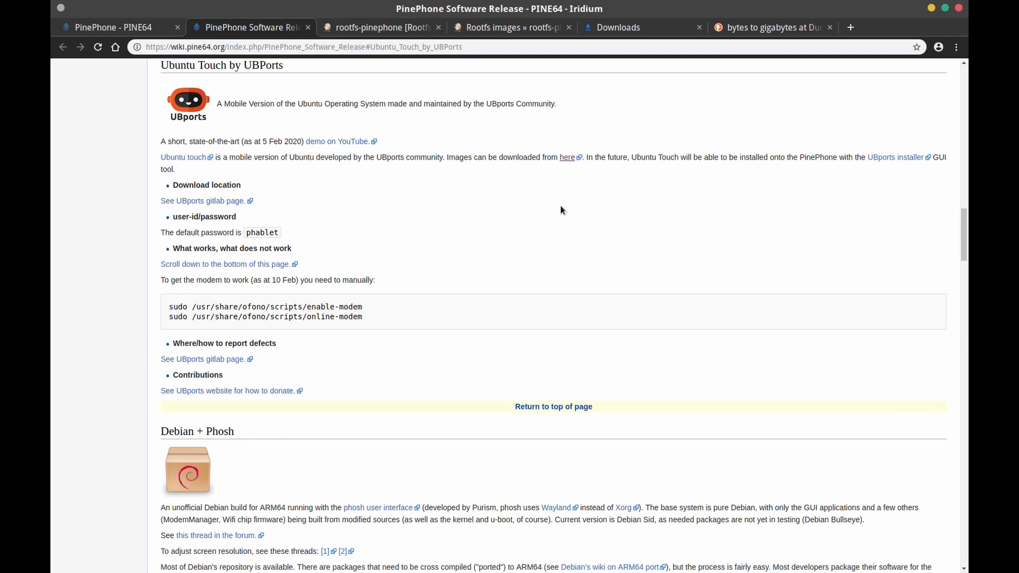
mouse_move(541, 196)
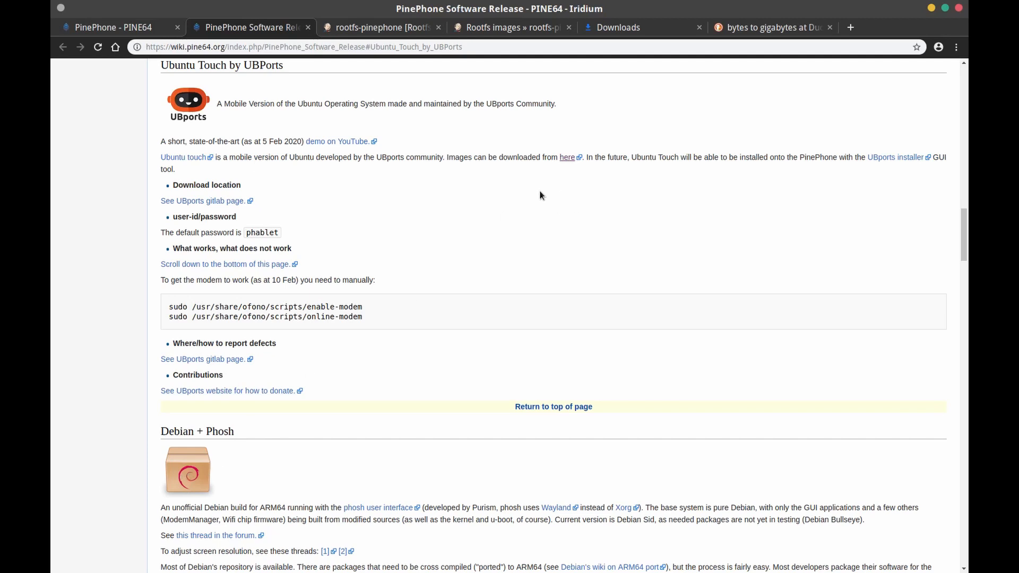
mouse_move(566, 157)
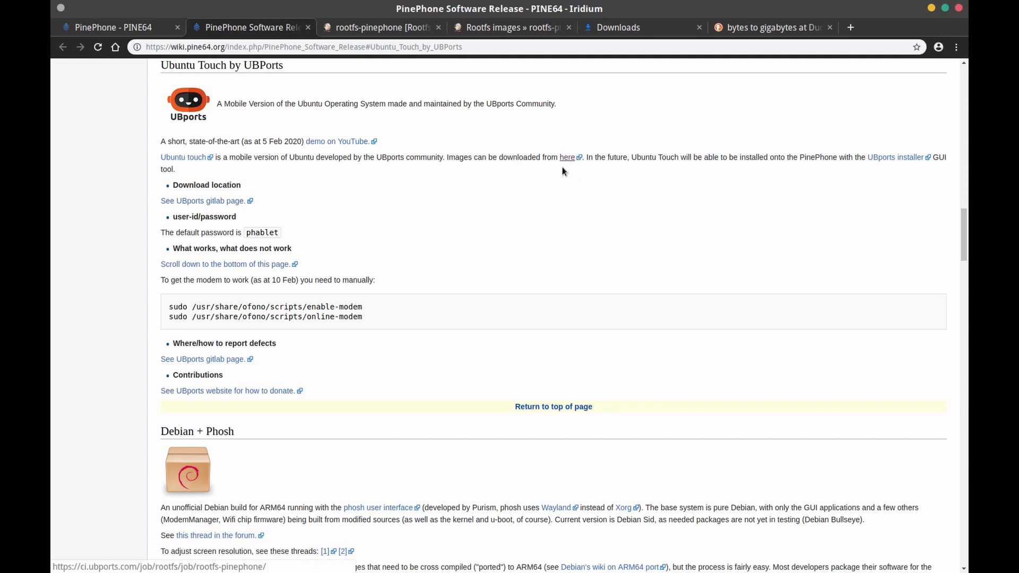
Switch to the rootfs-pinephone tab showing build #246 and its 1.02 GB pinephone image
click(380, 27)
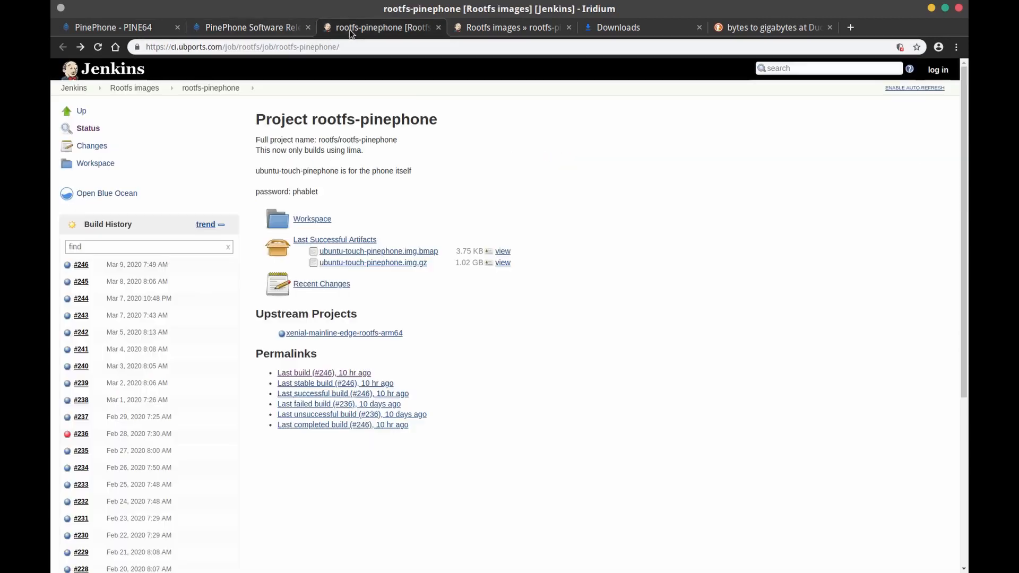
mouse_move(458, 350)
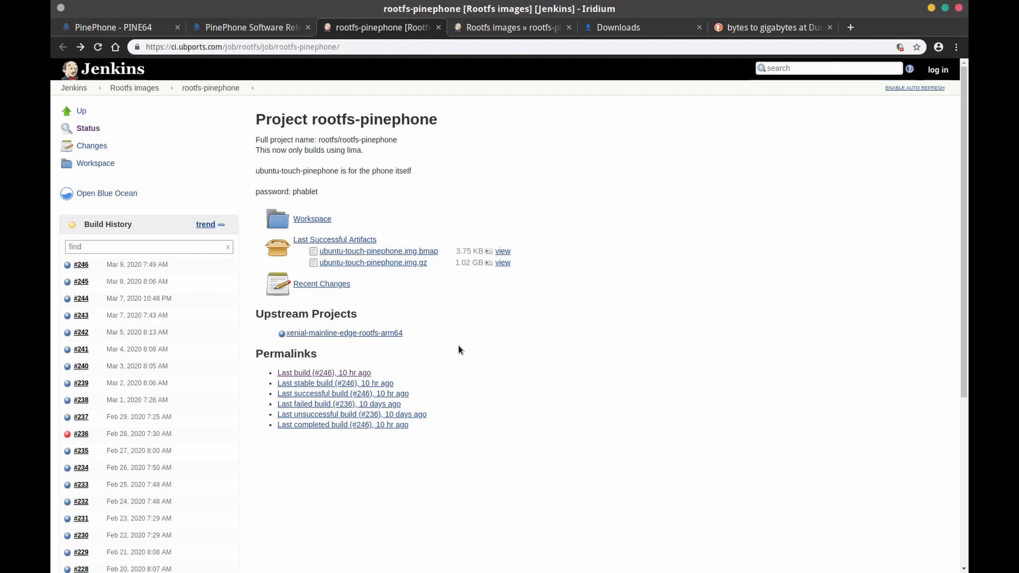
mouse_move(289, 383)
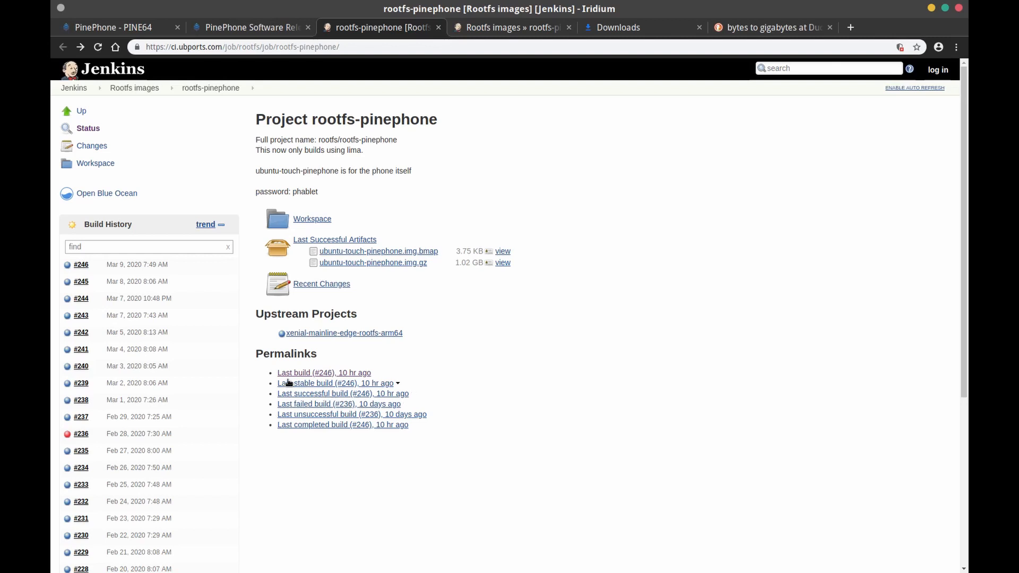
mouse_move(309, 394)
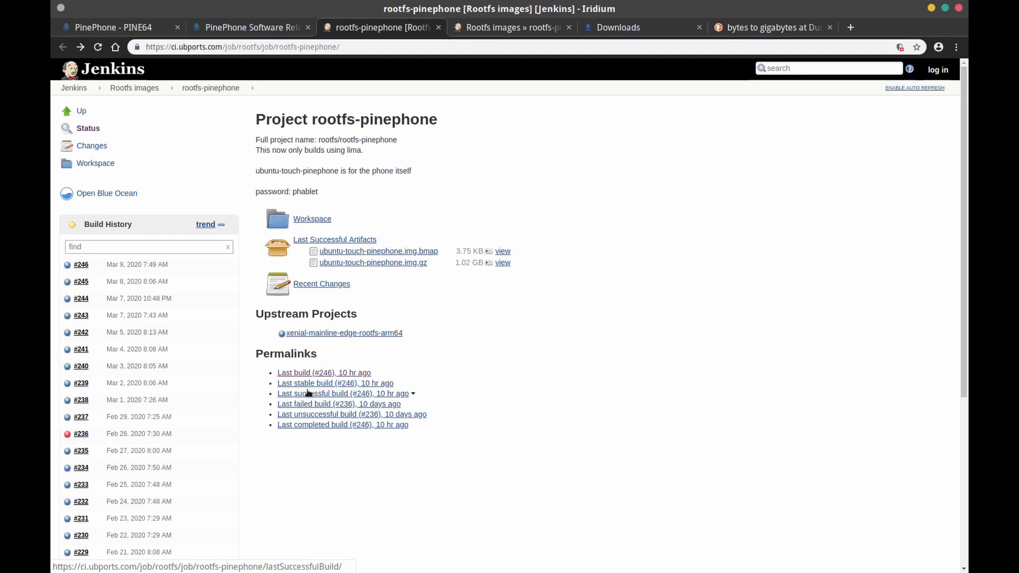
mouse_move(344, 395)
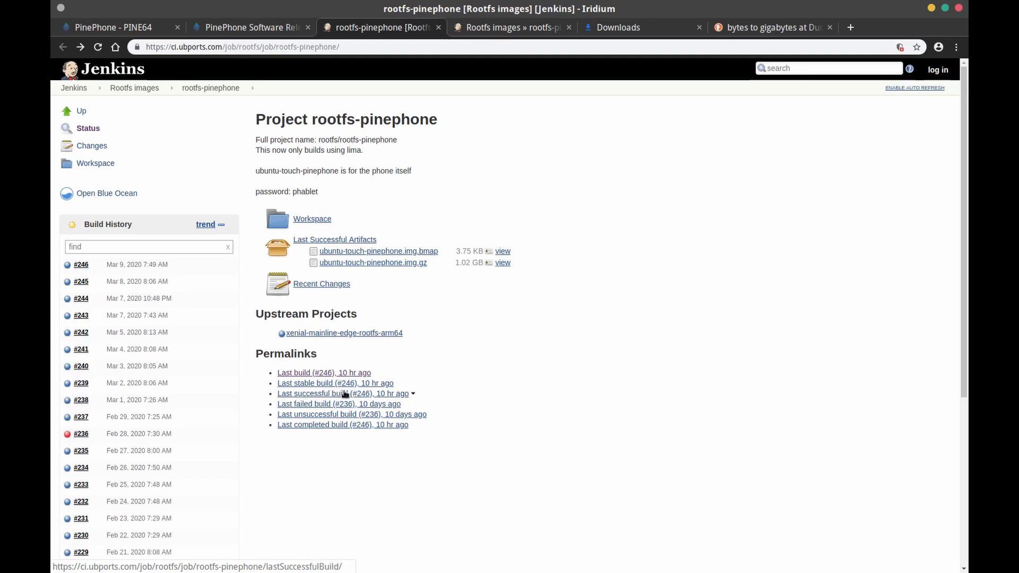
mouse_move(318, 414)
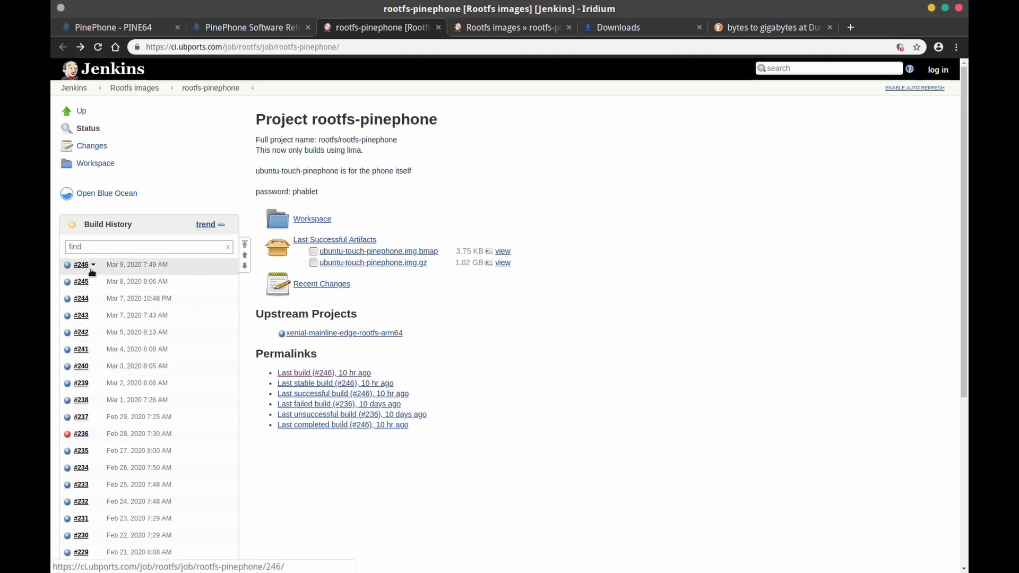
mouse_move(373, 397)
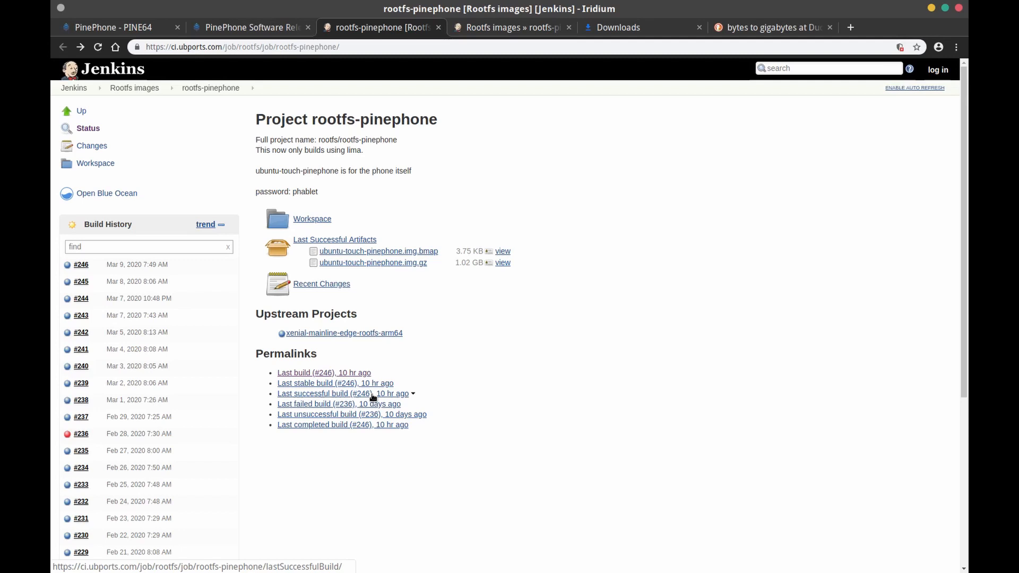
mouse_move(324, 399)
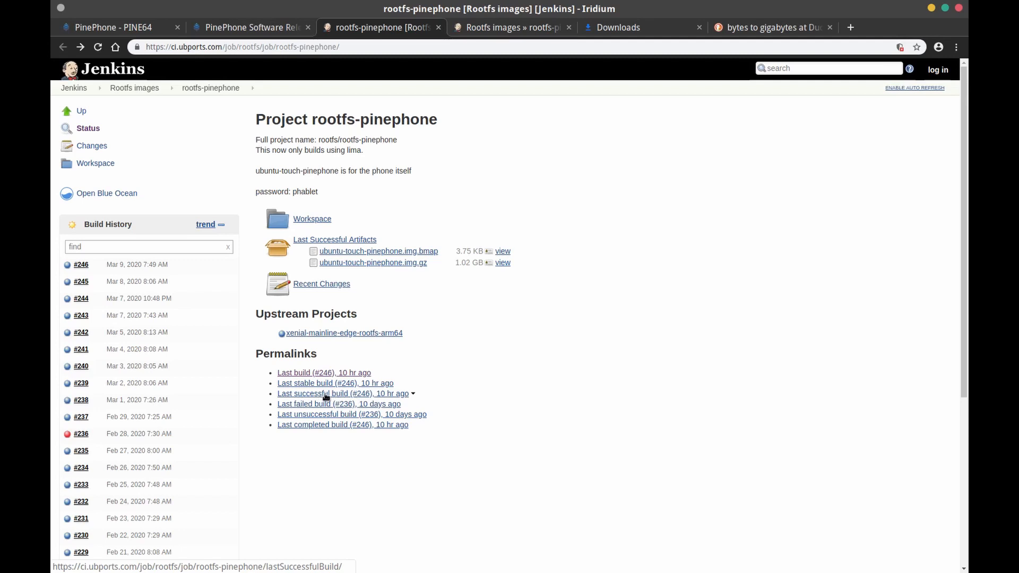
mouse_move(448, 251)
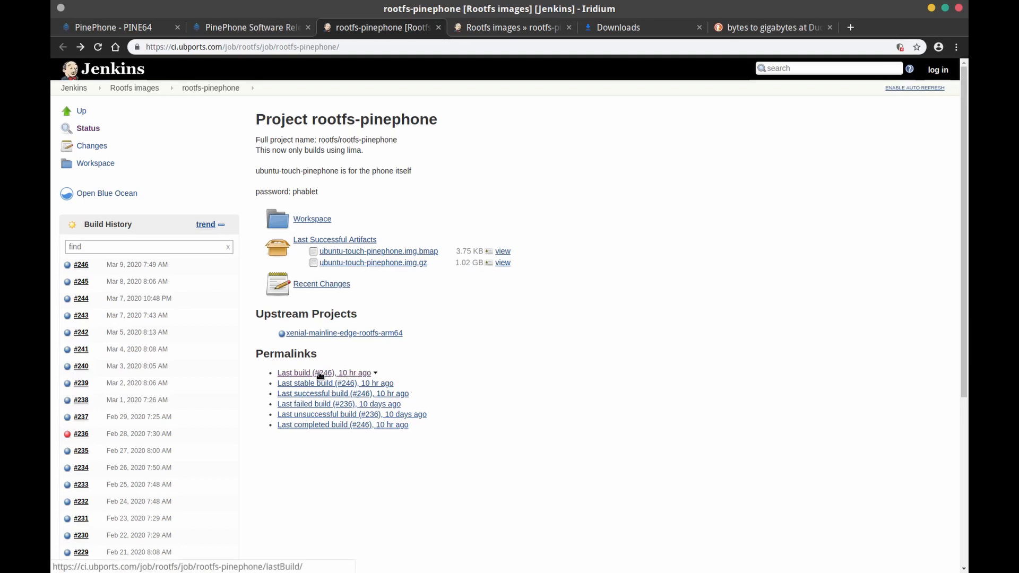
Open the Build #246 page with its image artifacts, two changes and 5 min 56 sec duration
click(312, 373)
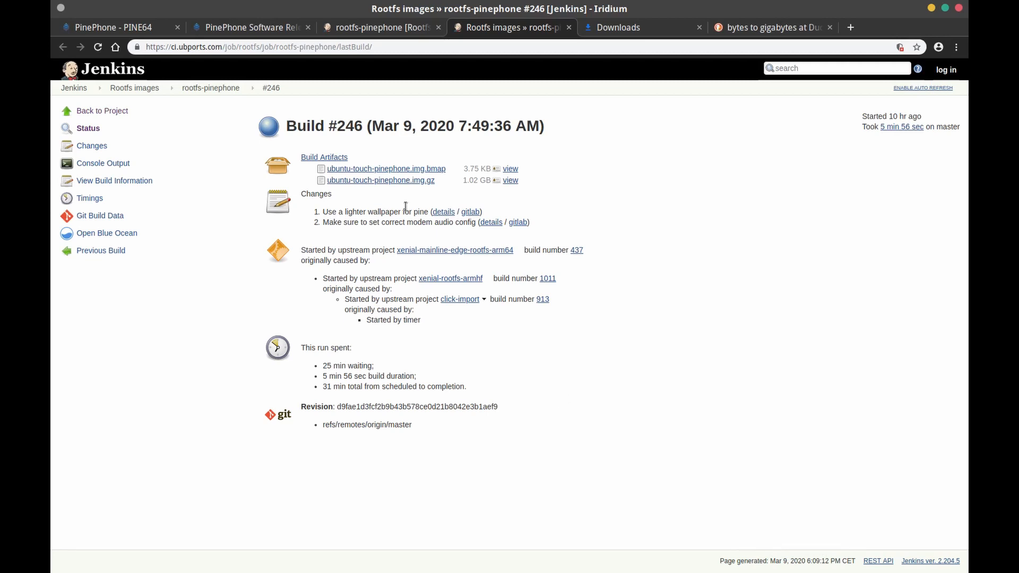
mouse_move(385, 169)
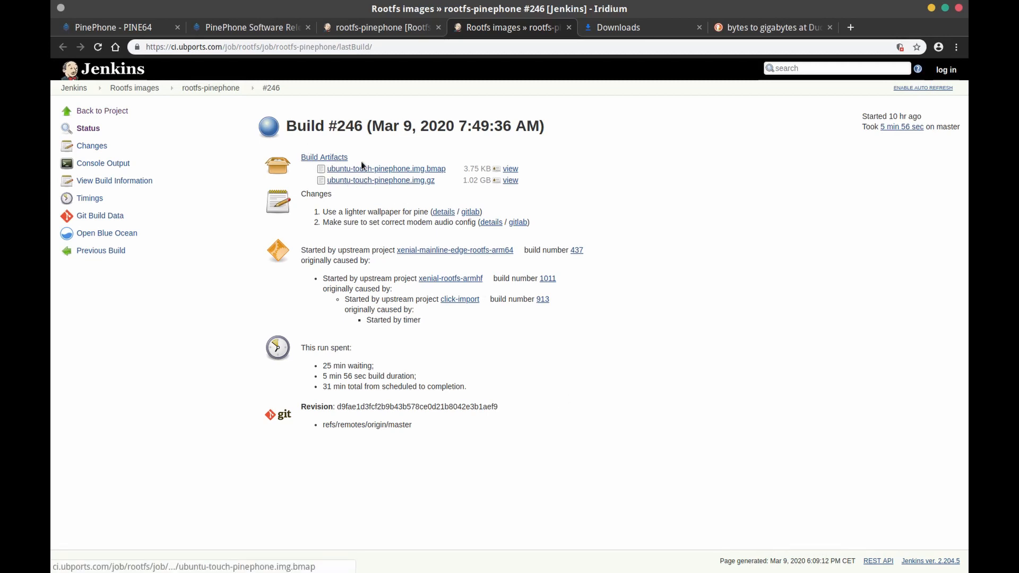
mouse_move(484, 170)
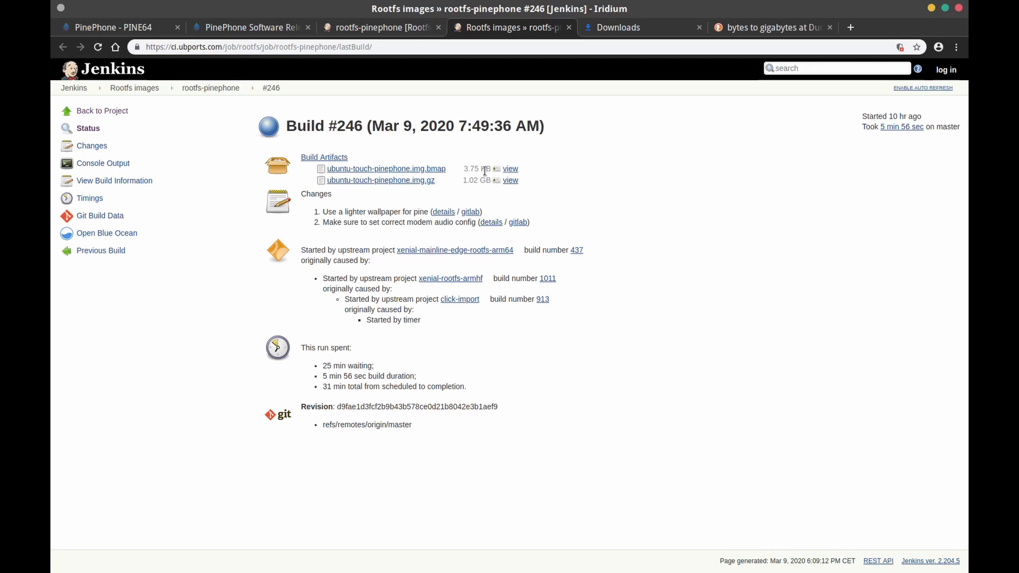
mouse_move(357, 190)
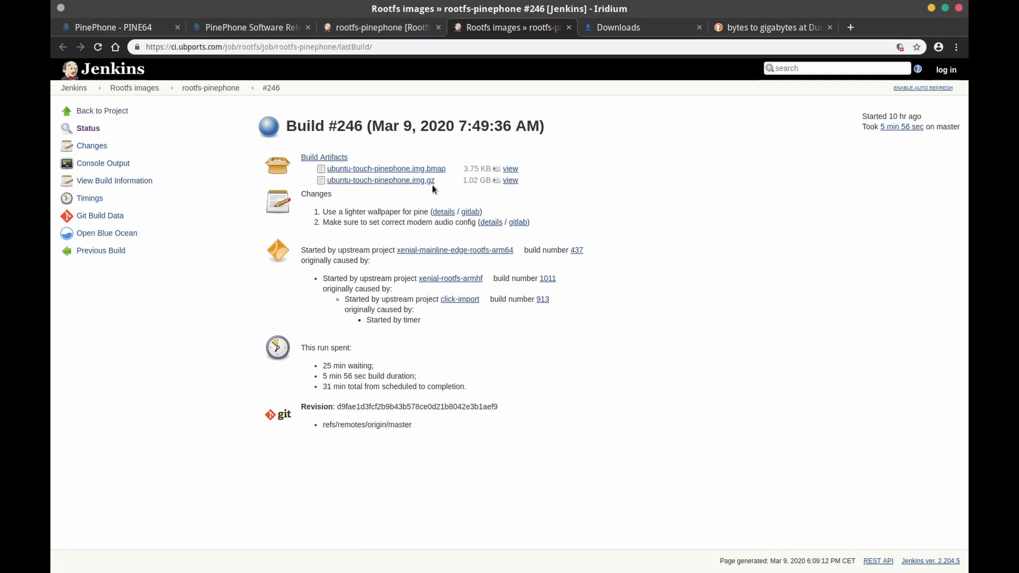
mouse_move(489, 191)
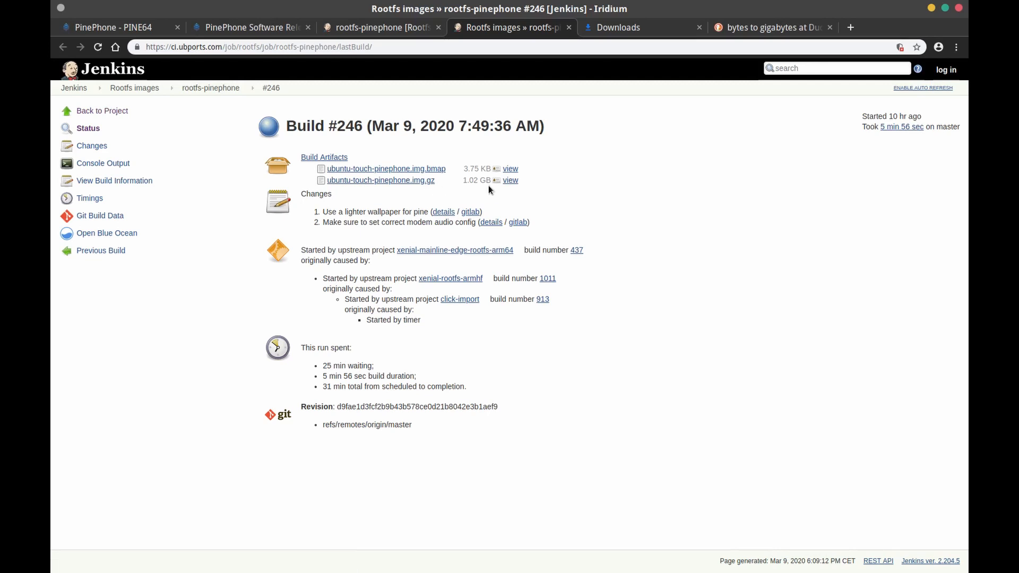
mouse_move(434, 187)
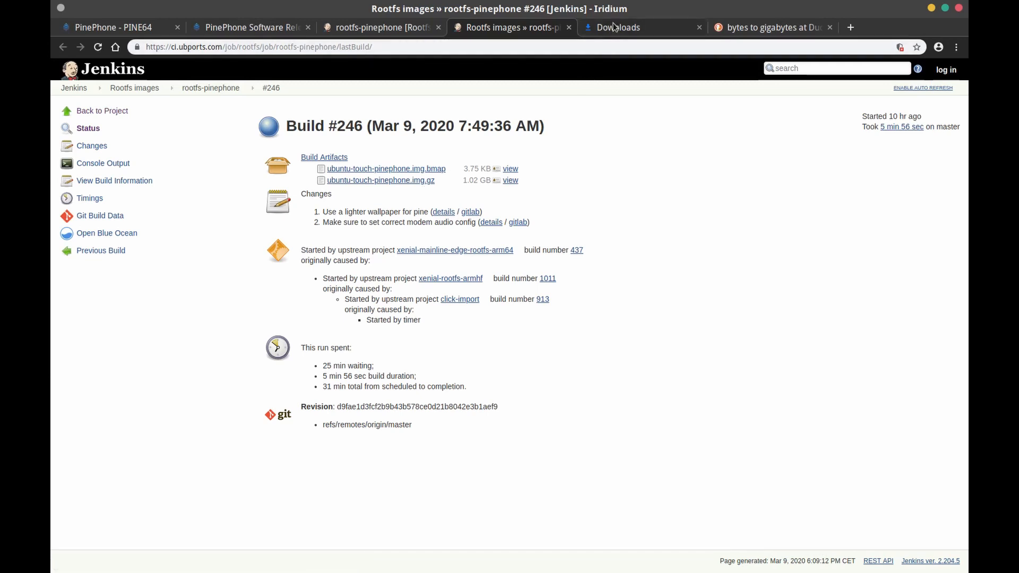
Switch to chrome://downloads, which lists ubuntu-touch-pinephone.img.gz from build #246
click(617, 27)
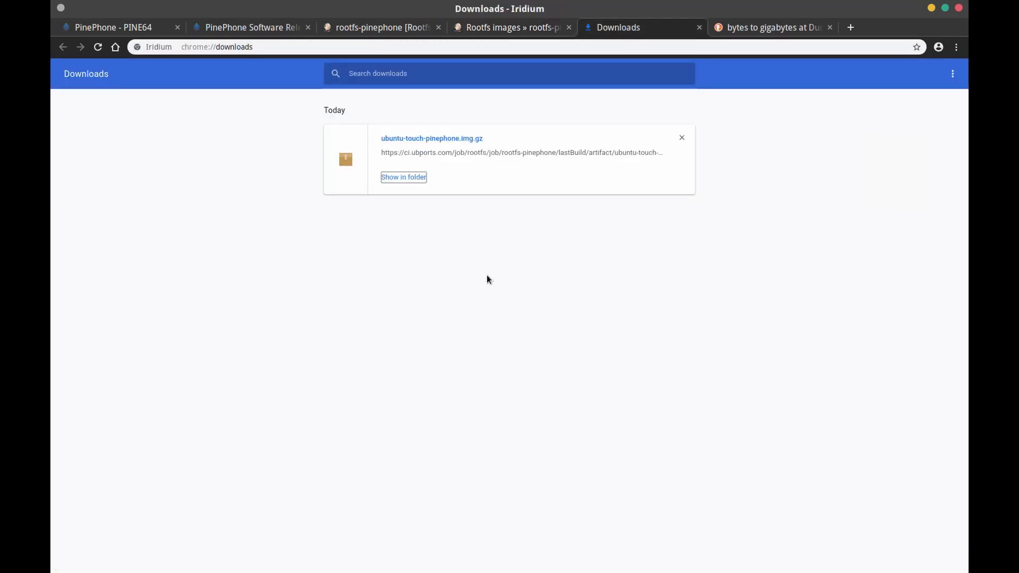
mouse_move(484, 233)
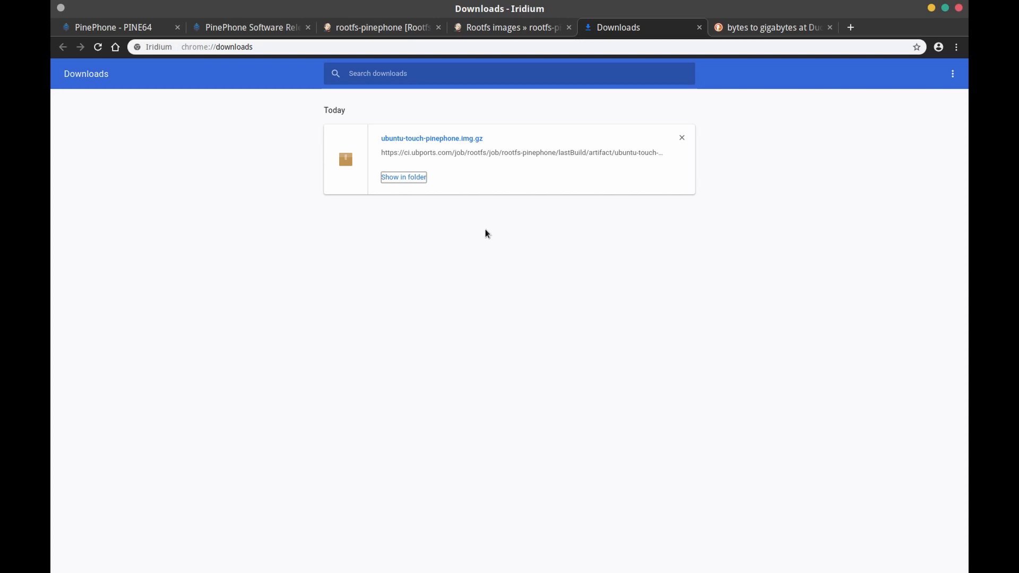
mouse_move(567, 220)
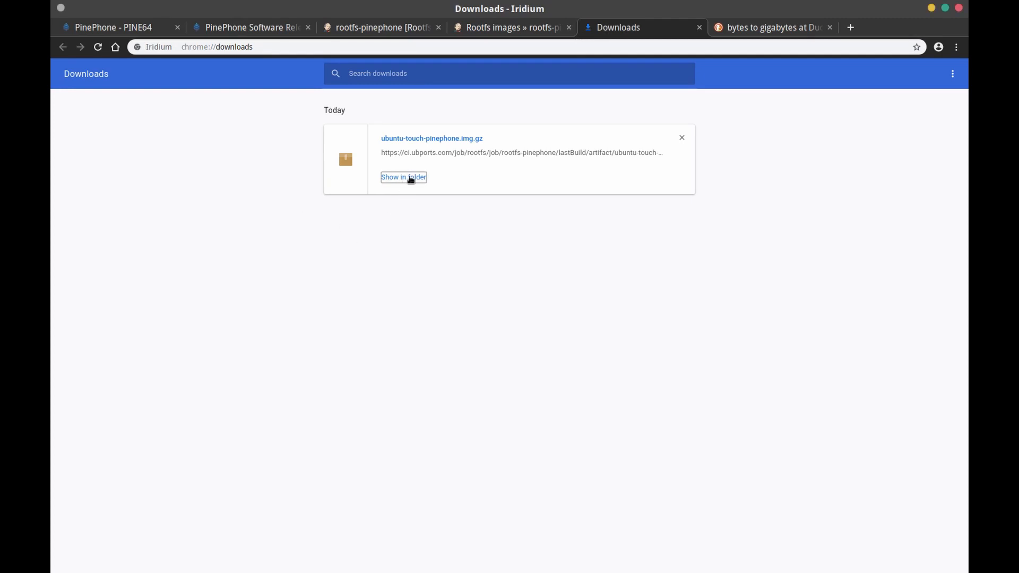
mouse_move(475, 364)
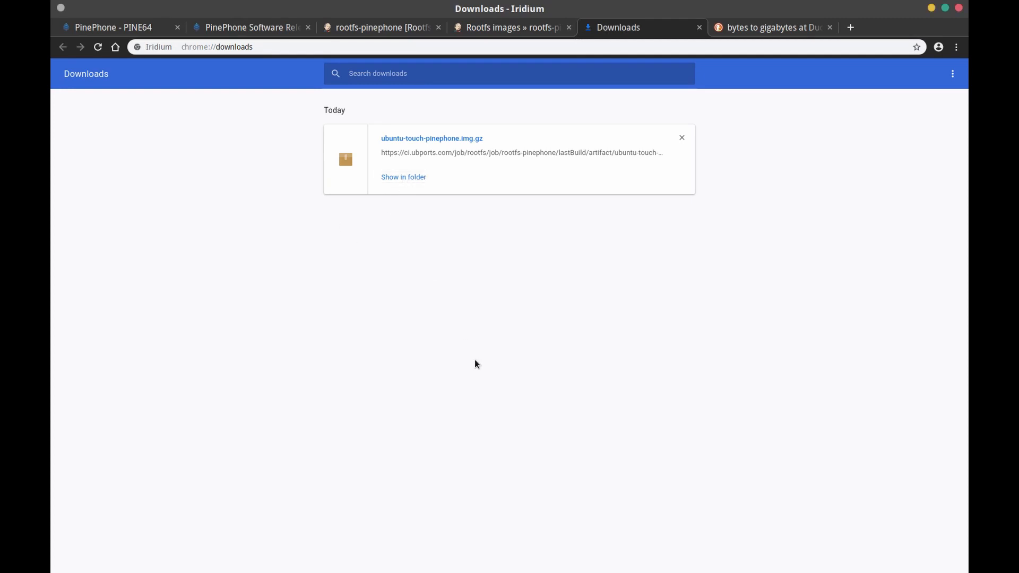
Show the download in Caja and trash the old 4.0 GB ubuntu-touch-pinephone.img
click(403, 177)
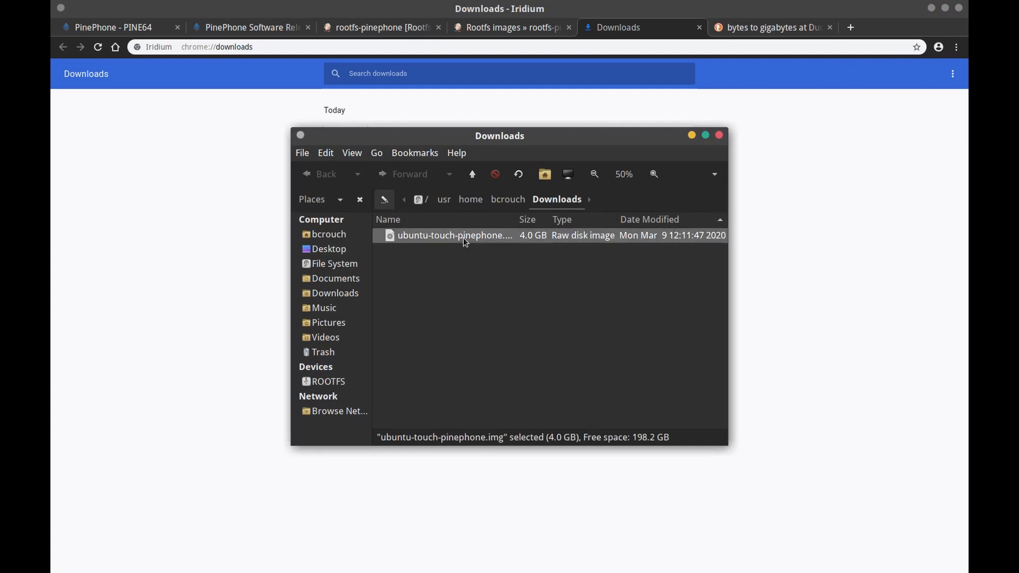
mouse_move(620, 281)
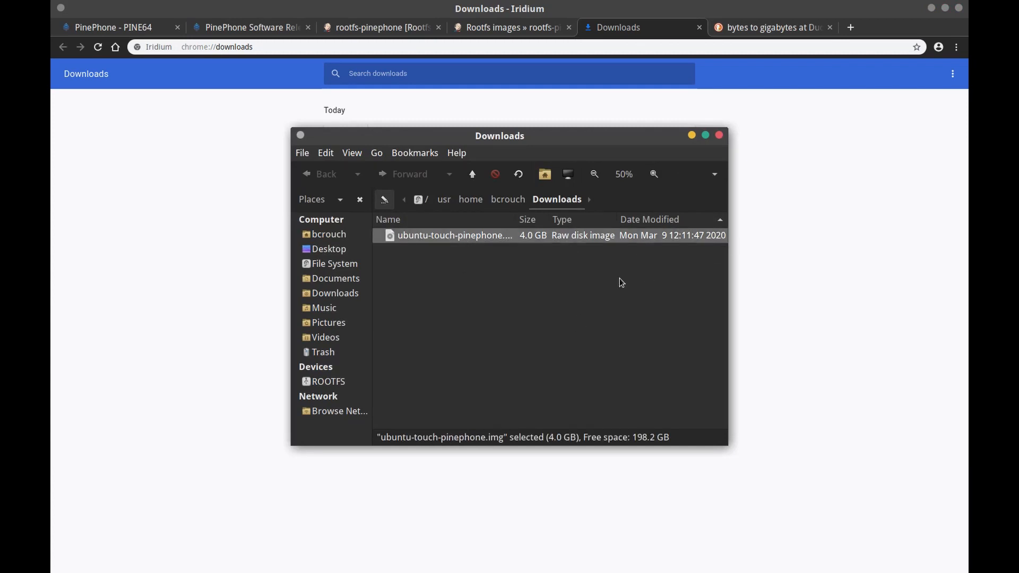
mouse_move(520, 246)
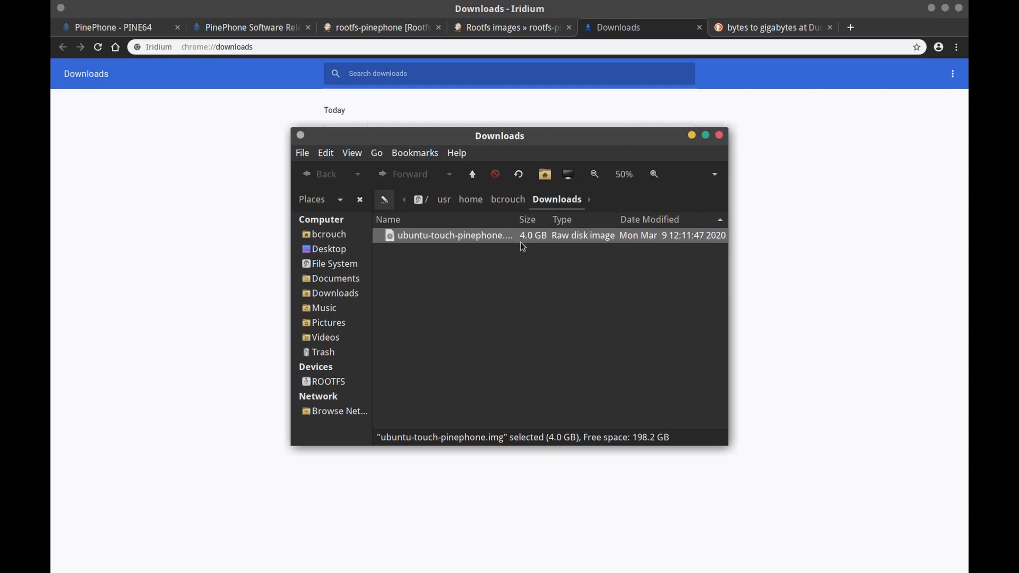
right_click(454, 235)
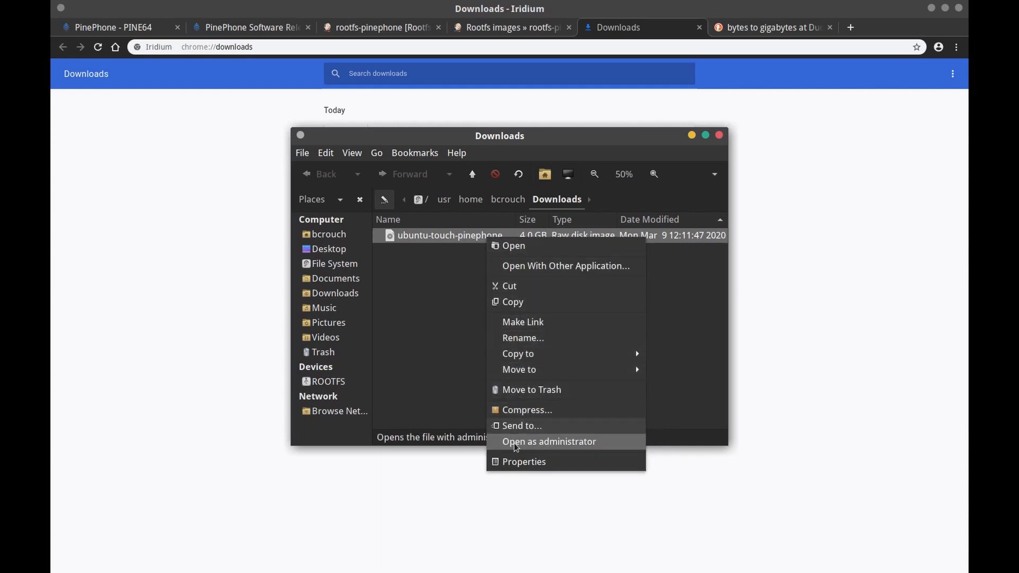
click(531, 389)
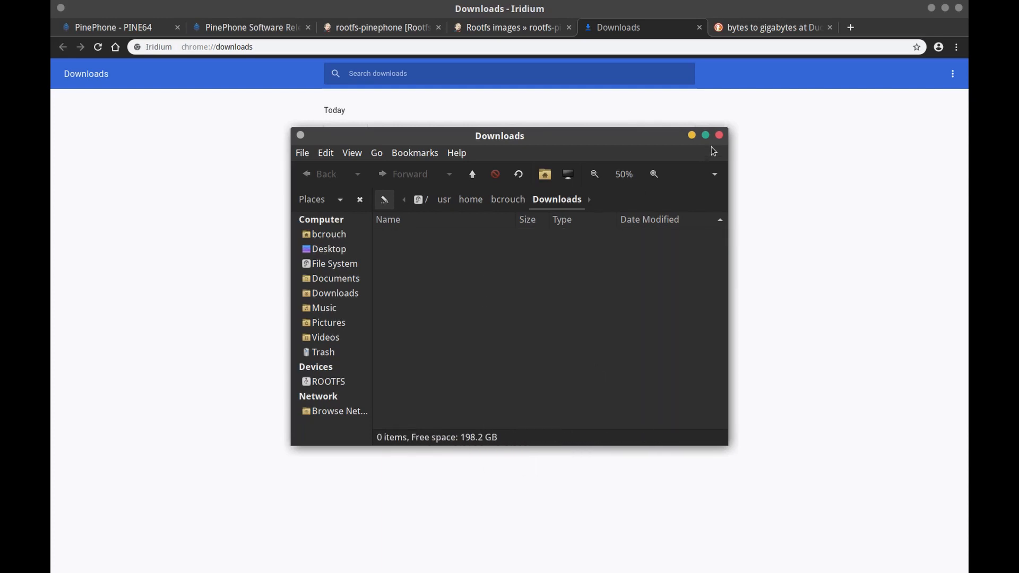
Close Caja and re-download ubuntu-touch-pinephone.img.gz, saving it into Downloads
click(719, 135)
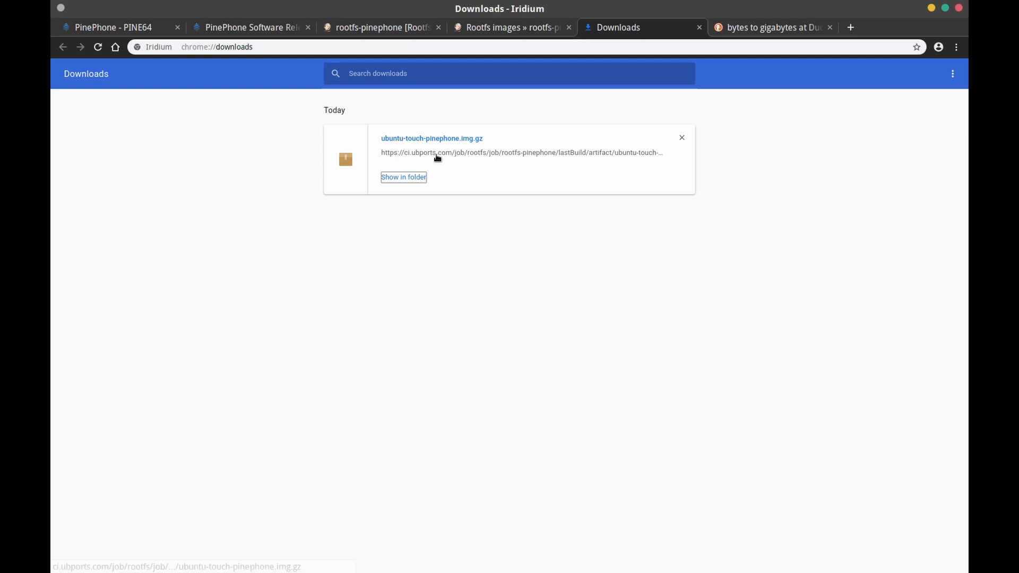
click(431, 139)
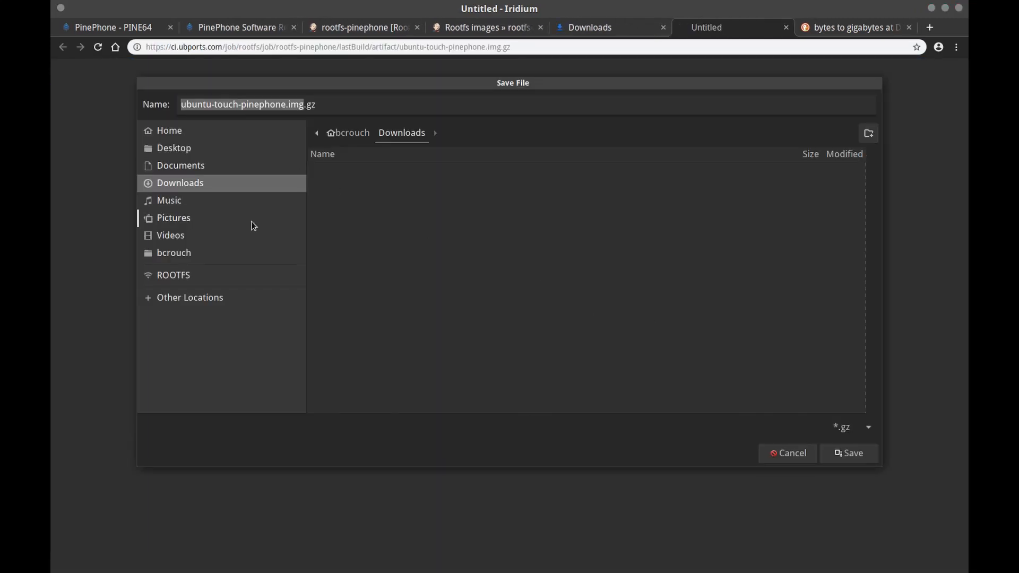
click(849, 452)
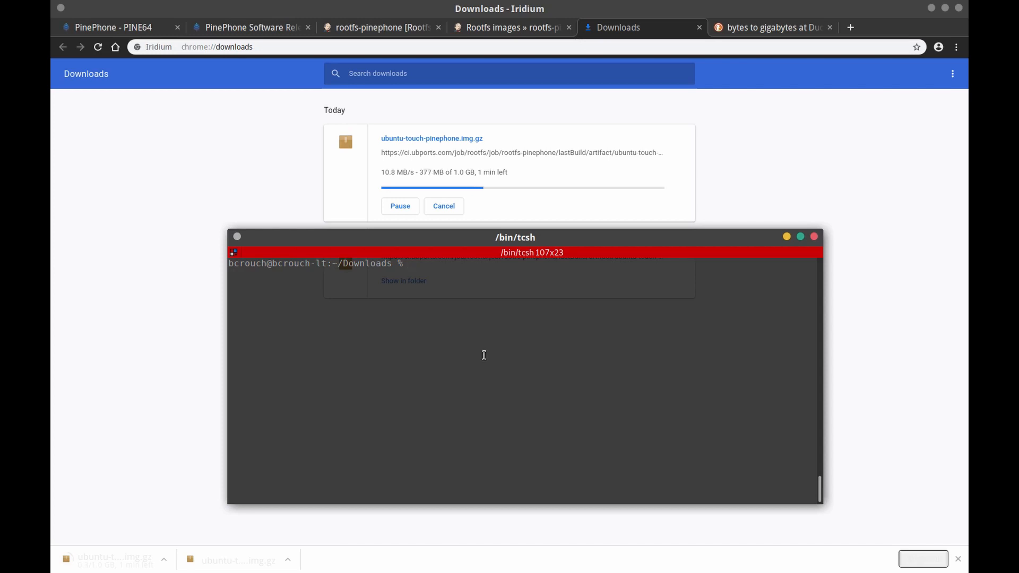
Run 'geom disk list' and select da0, the 30G mass storage SD card
text(geom)
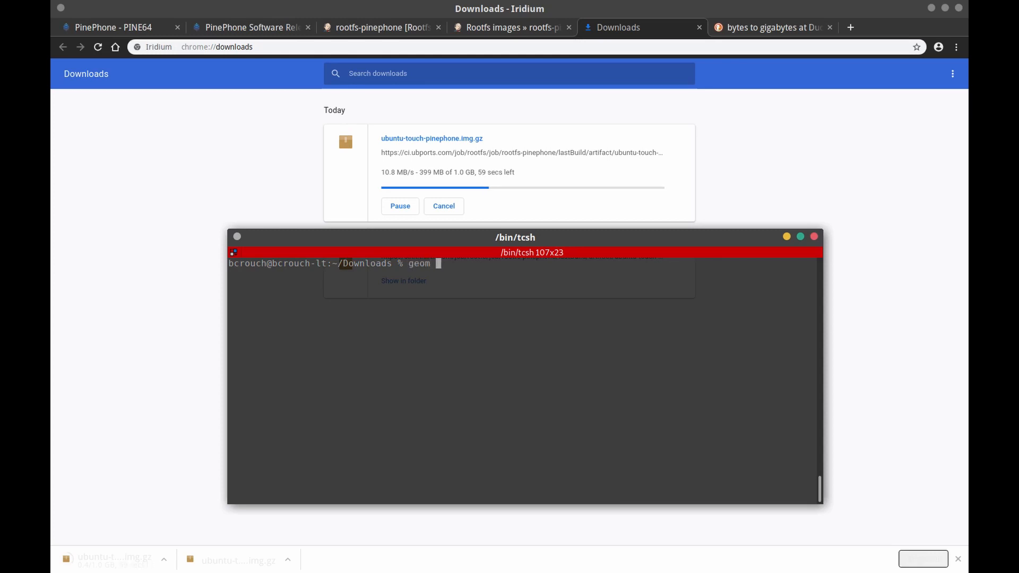
key(Return)
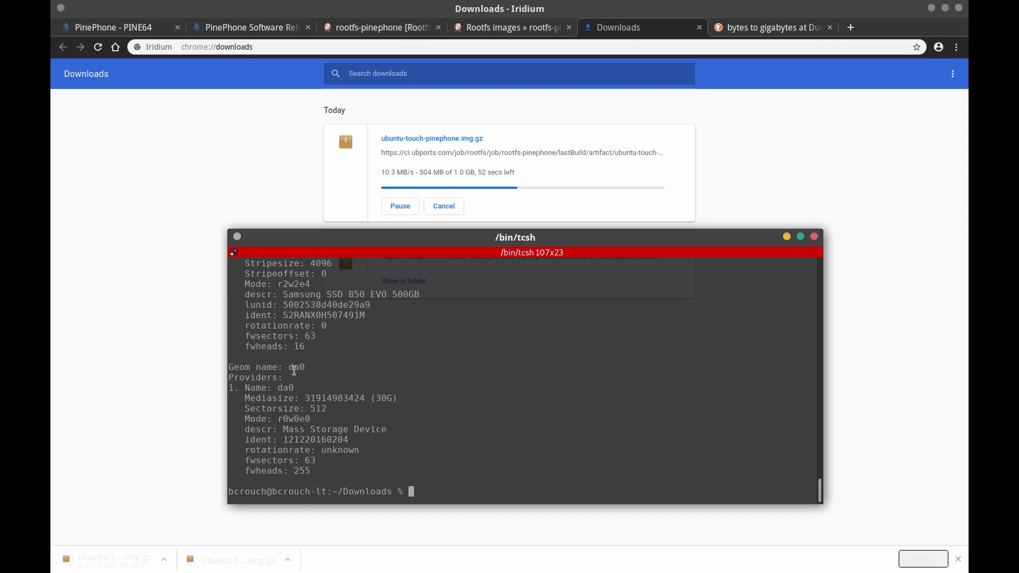
double_click(295, 367)
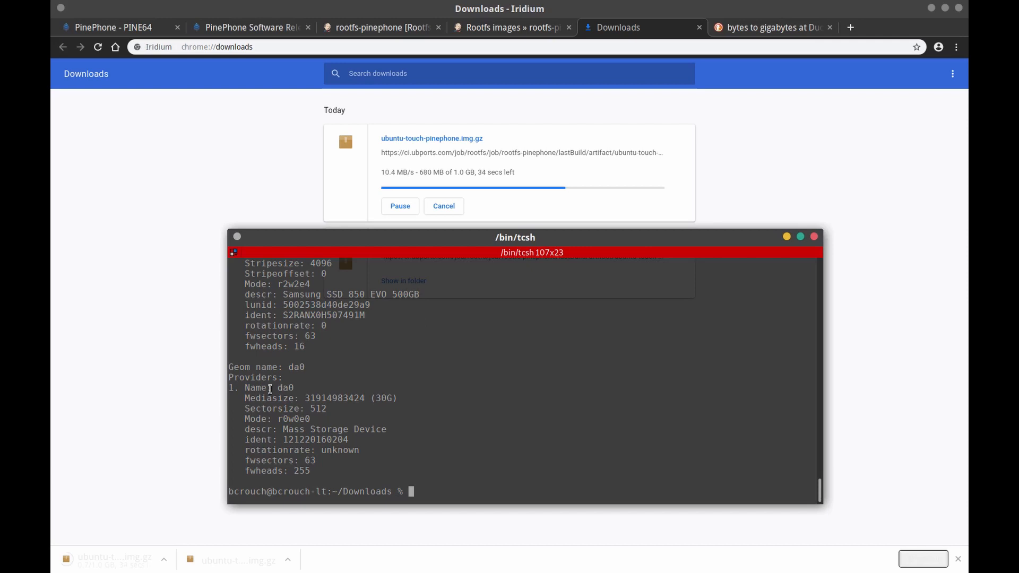
Run 'ls /dev | grep da0', revealing da0 and its slice da0s1
text(ls)
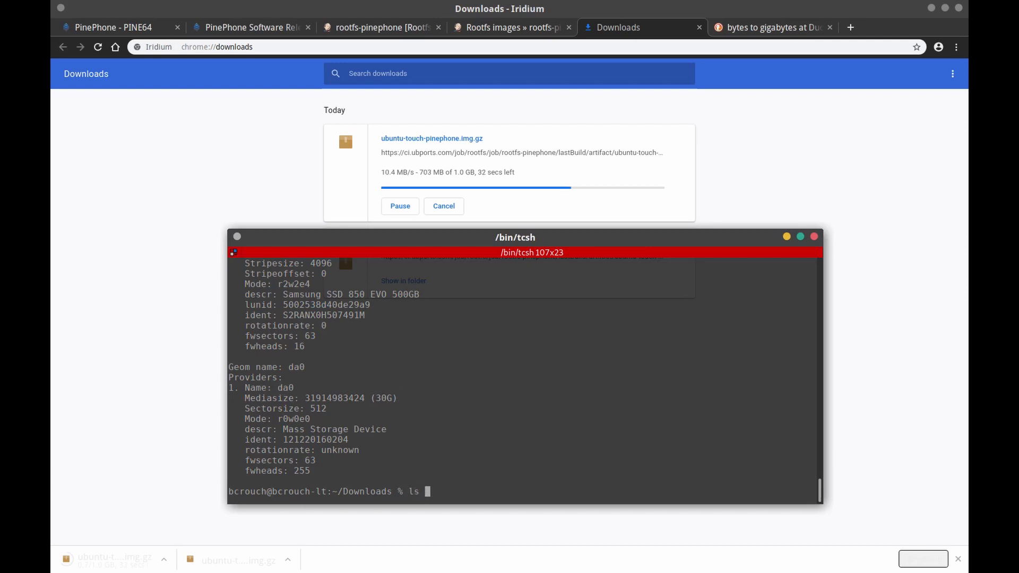
text(/de)
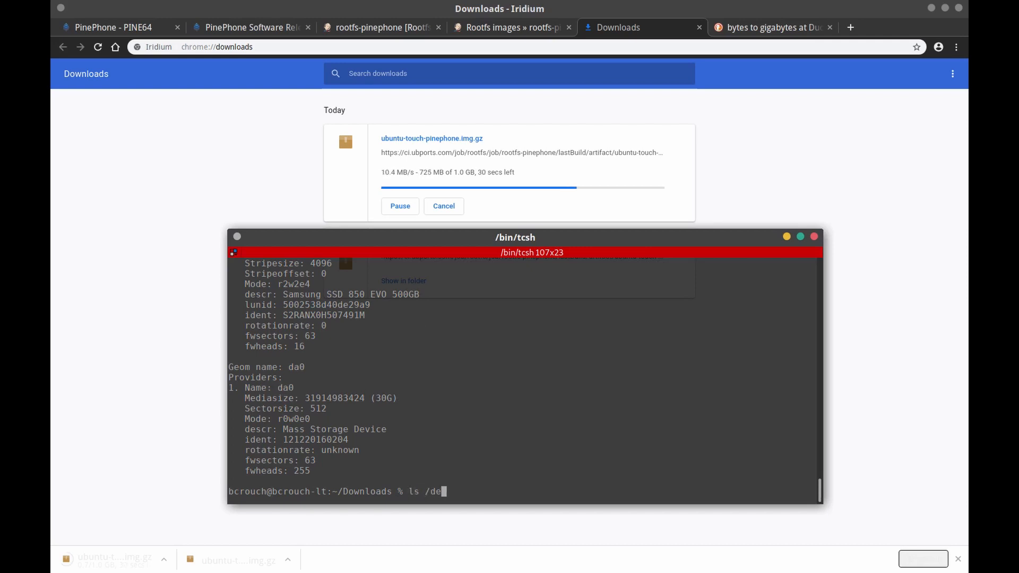
text(v | grep da0)
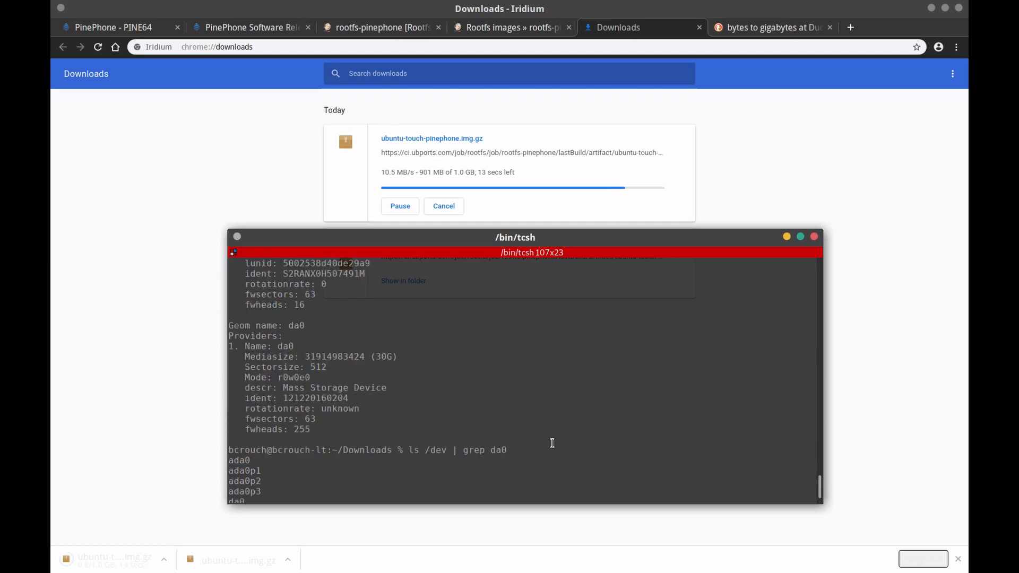
scroll(up, 3)
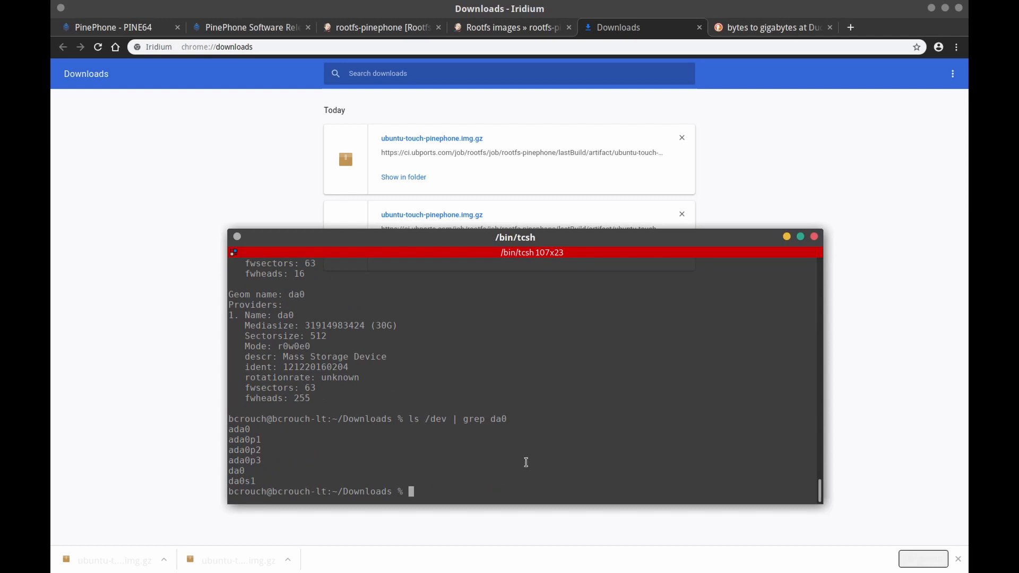
Clear the screen, list Downloads, and gunzip ubuntu-touch-pinephone.img.gz with progress at 31%
text(clear)
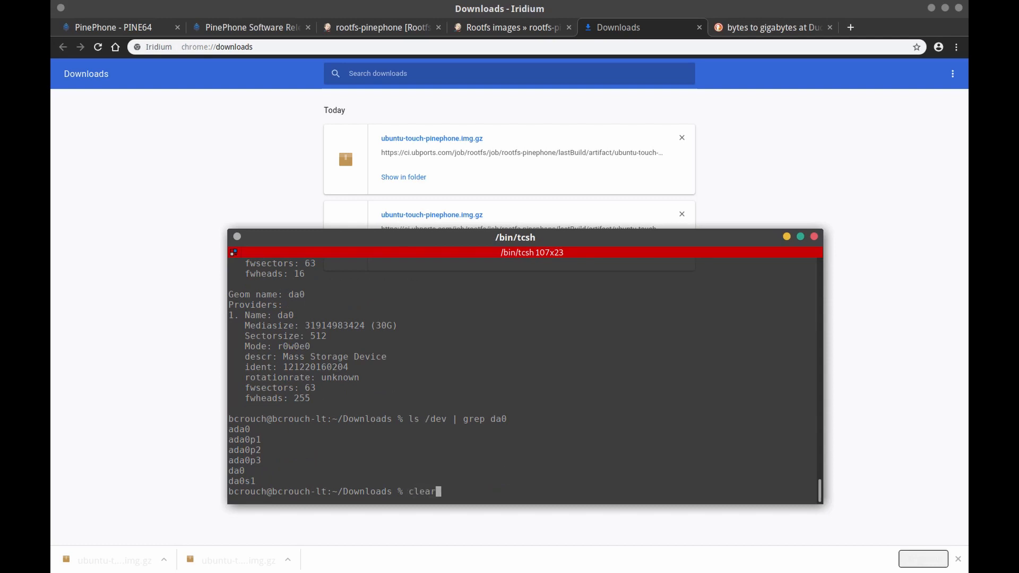
key(Return)
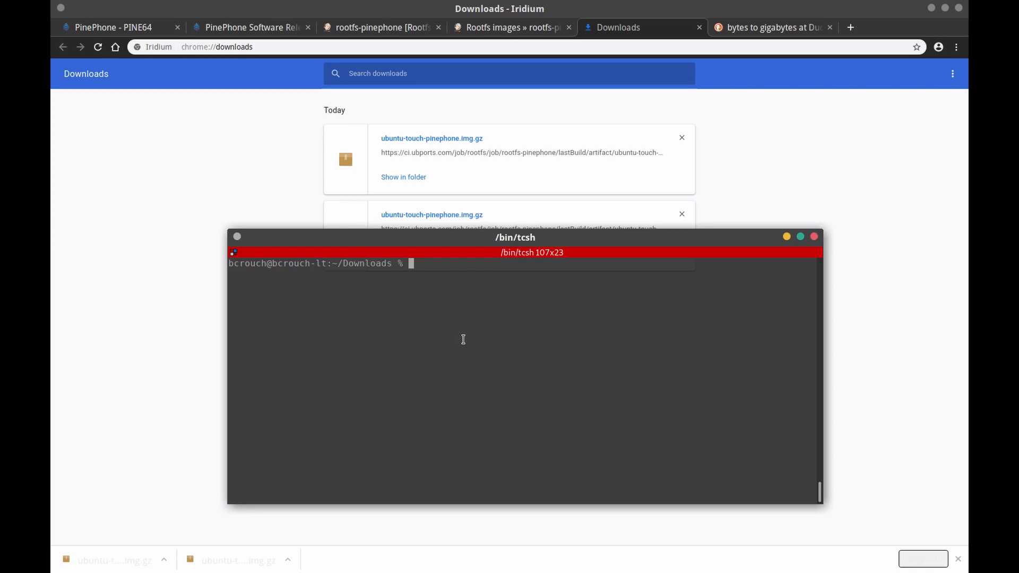
key(Return)
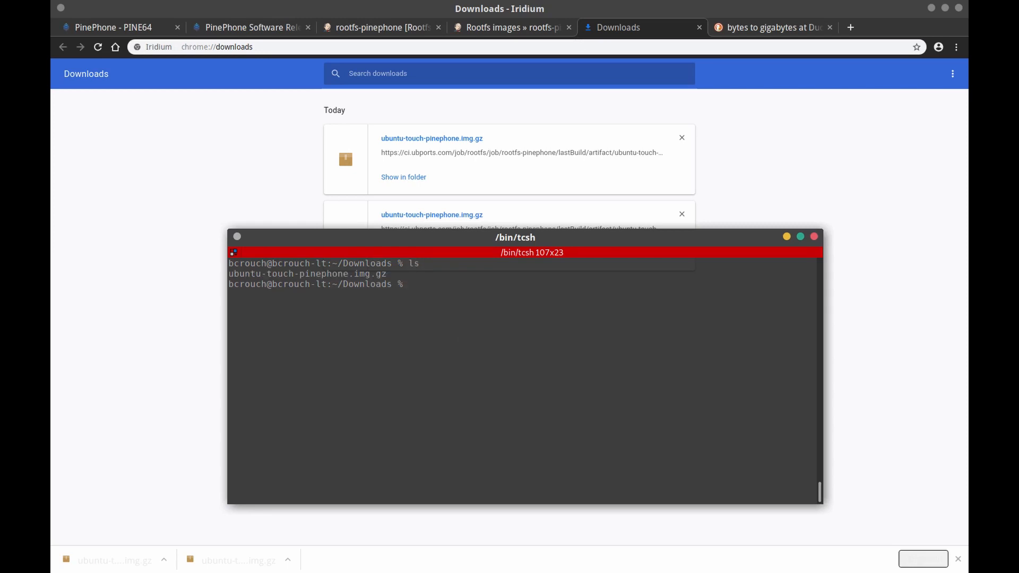
text(sudo dd if=/usr/home/bcrouch/Downloads/ubuntu-touch-pinephone.img of=/dev/da0 bs=100m)
text(gunzip ~/Downloads/ubuntu-touch-pinephone.img.gz)
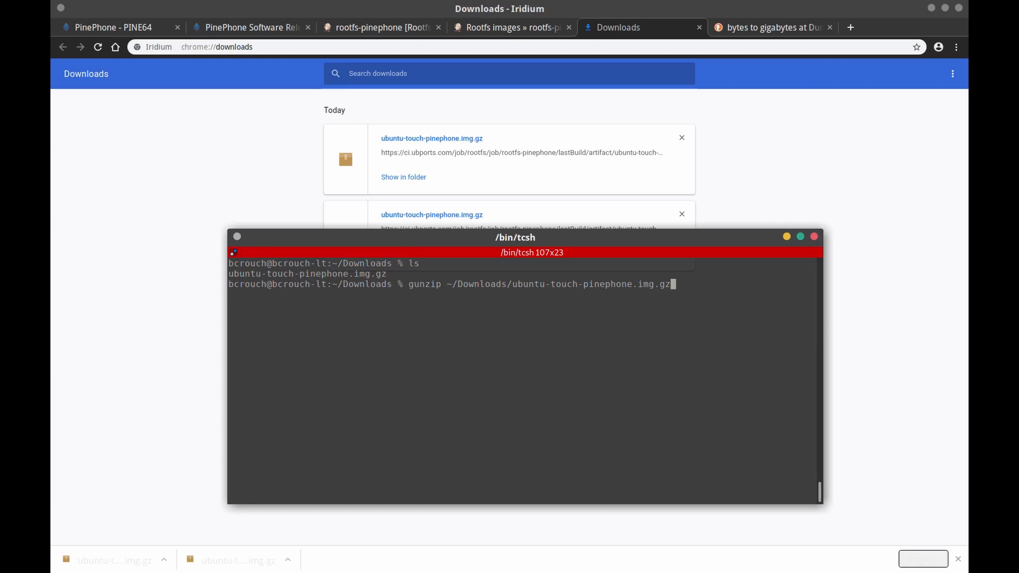
key(Return)
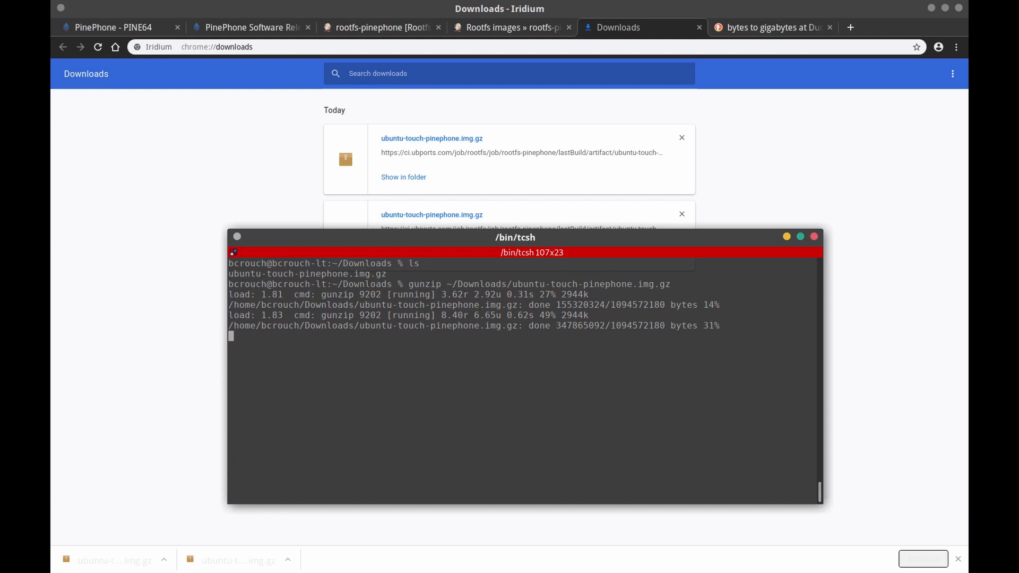
Reload the Downloads folder to confirm the 4.0 GB image, then minimize Caja
click(522, 152)
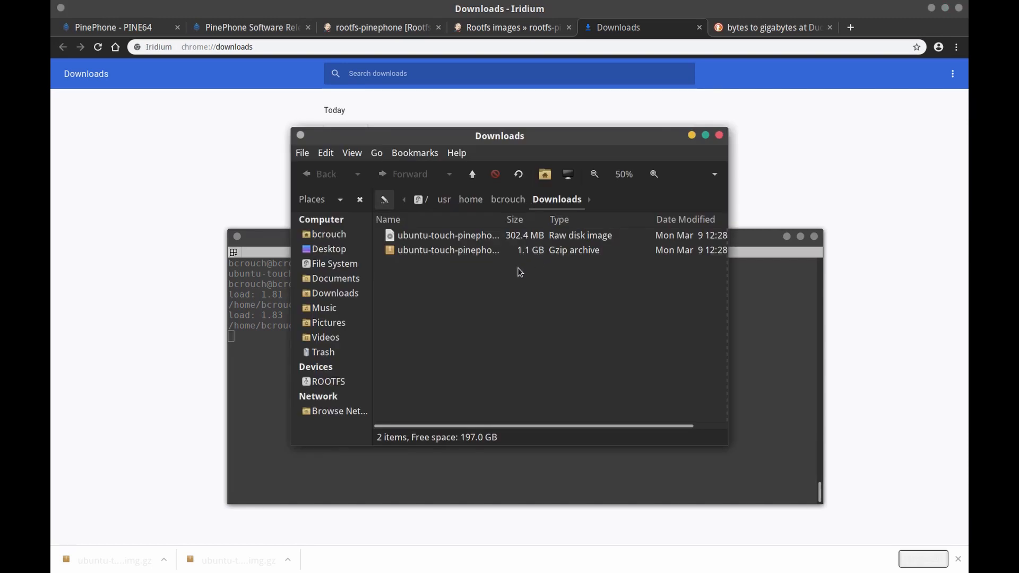
mouse_move(516, 275)
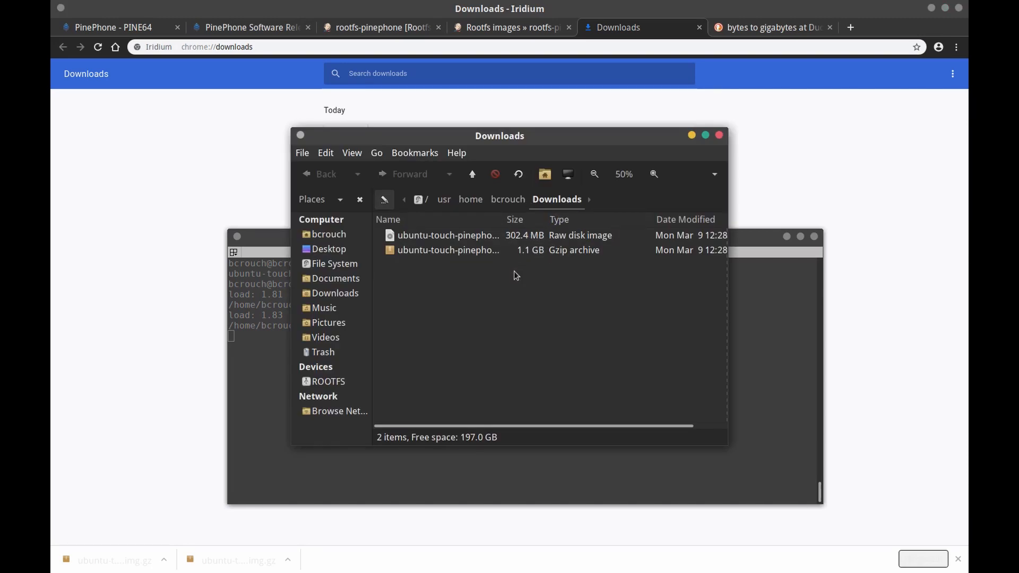
click(518, 174)
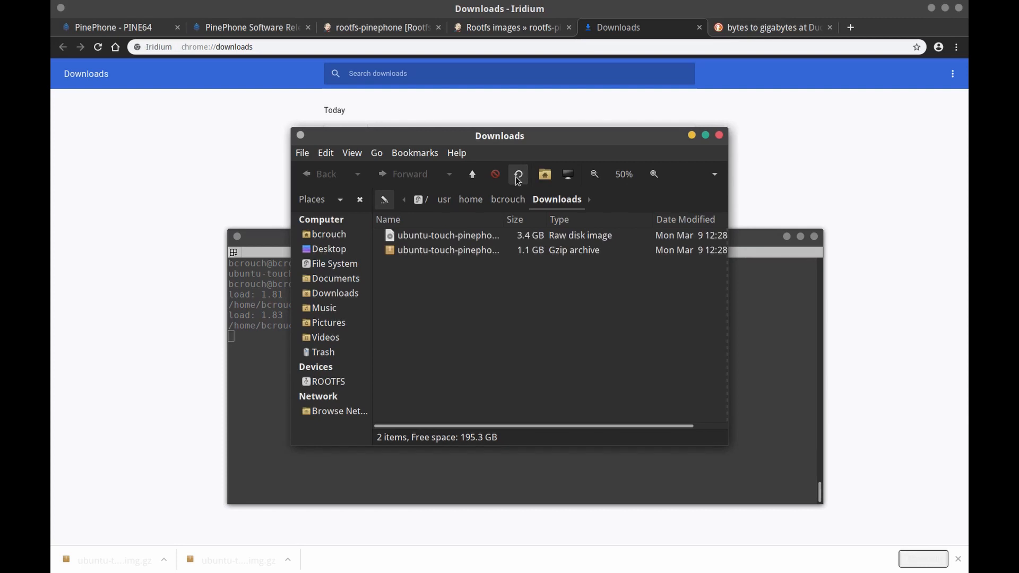
click(518, 173)
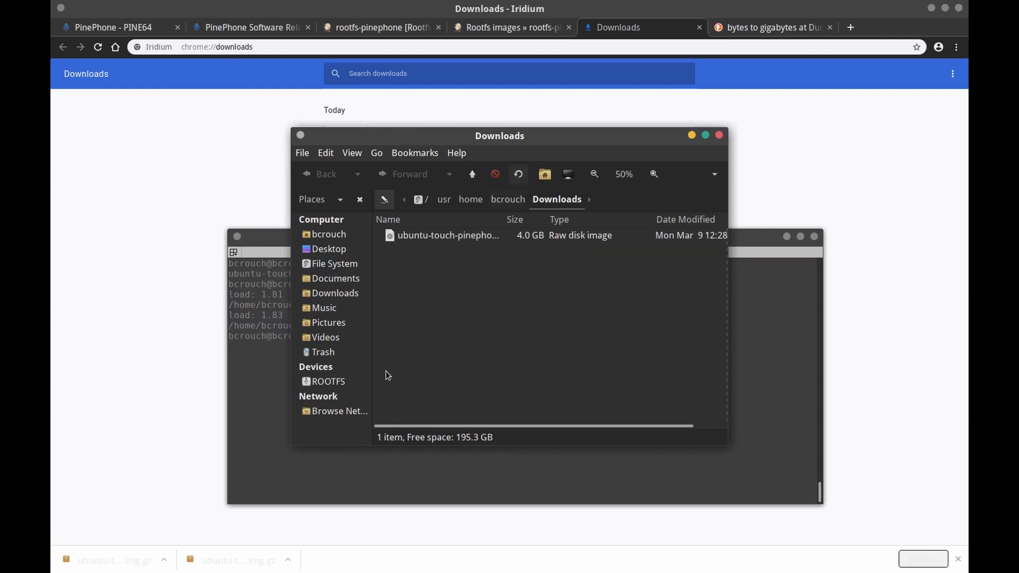
mouse_move(526, 271)
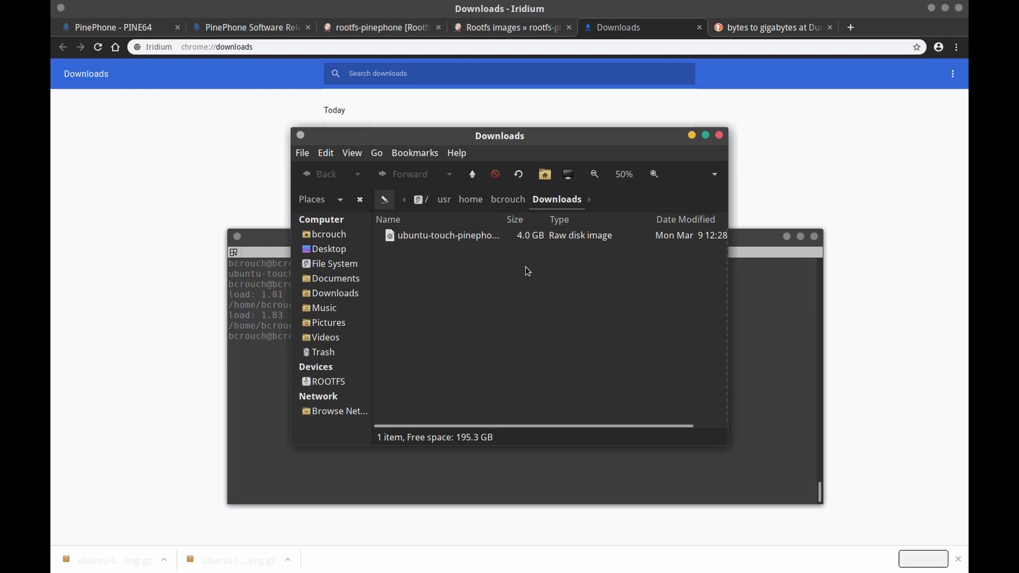
mouse_move(692, 136)
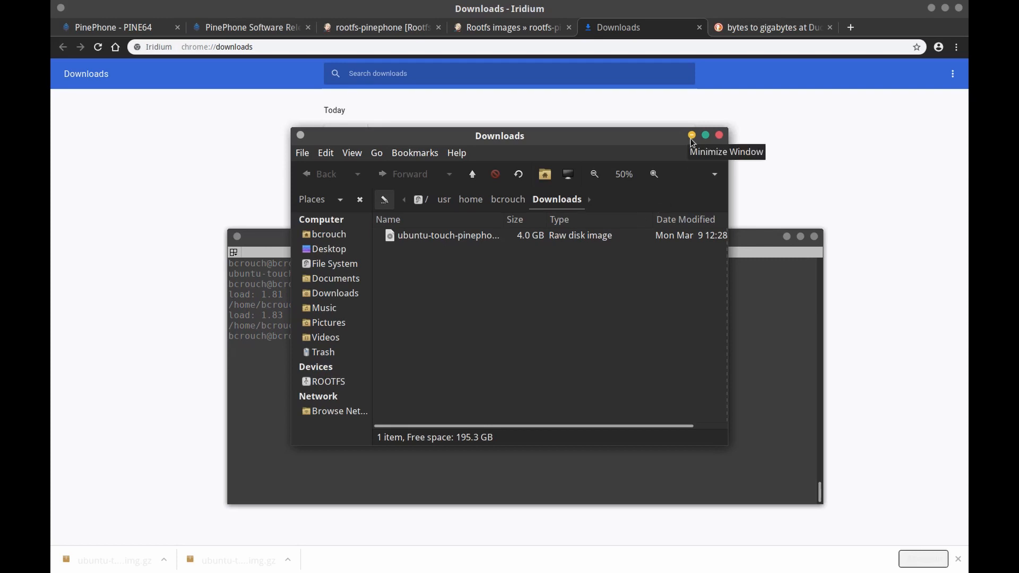
click(692, 135)
text(ls)
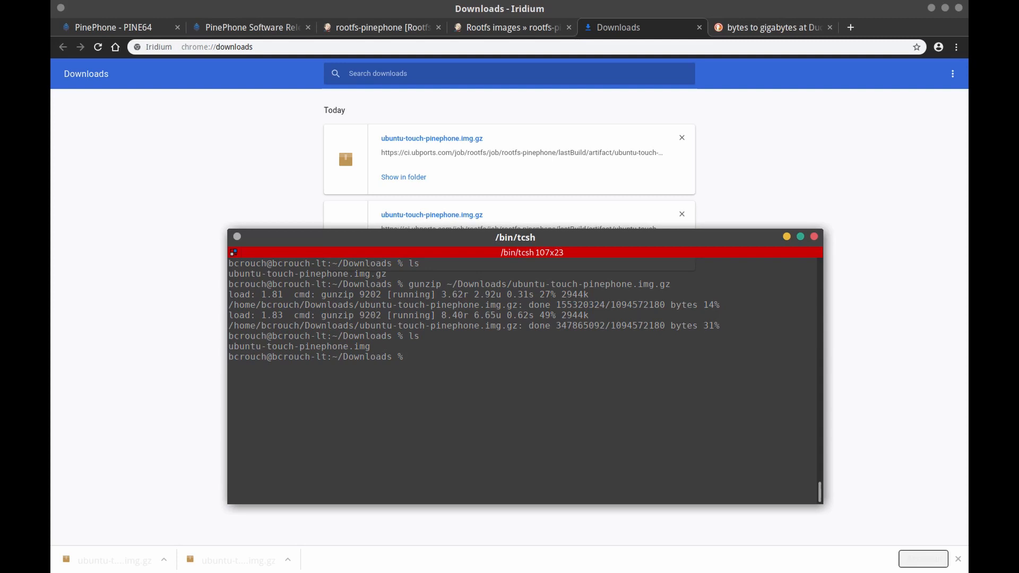
Enter 'sudo dd if=~/Downloads/ubuntu-touch-pinephone.img of=/dev/da0 bs=100m' at the prompt
text(geom disk list)
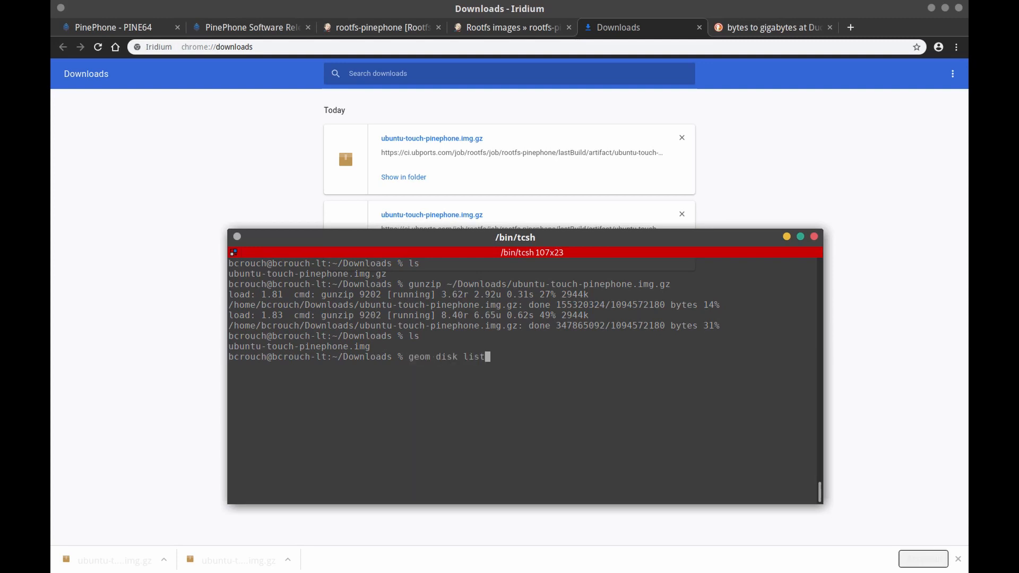
text(sudo dd if=/usr/home/bcrouch/Downloads/ubuntu-touch-pinephone.img of=/dev/da0 bs=100m)
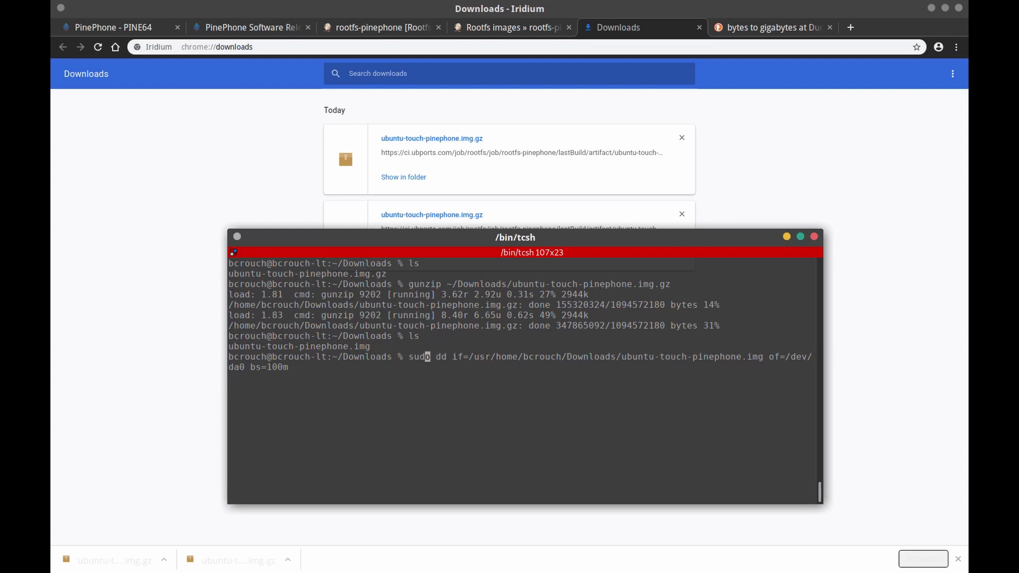
mouse_move(432, 357)
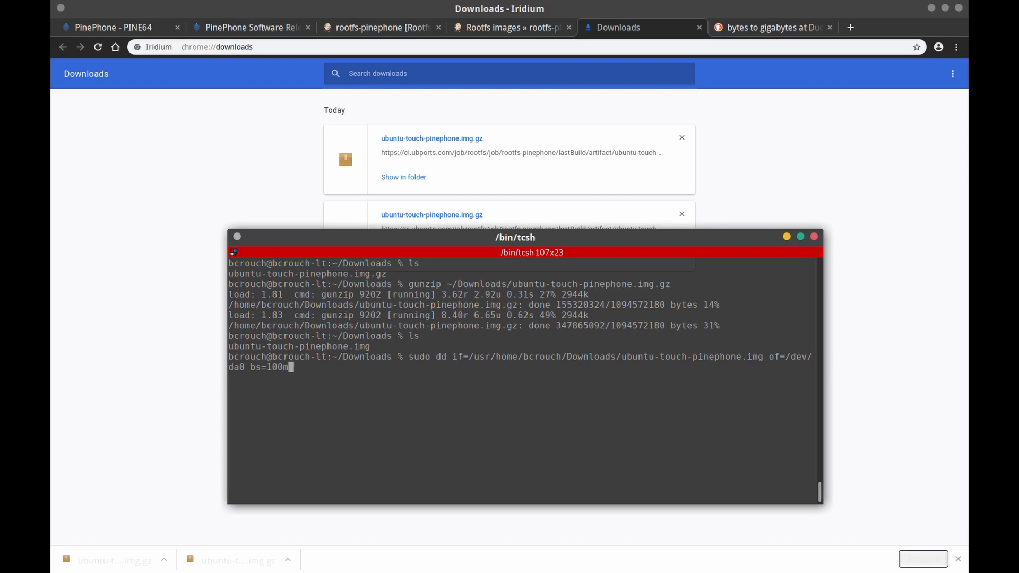
Write ubuntu-touch-pinephone.img to /dev/da0 with dd (bs=100m), then recall the command
key(Return)
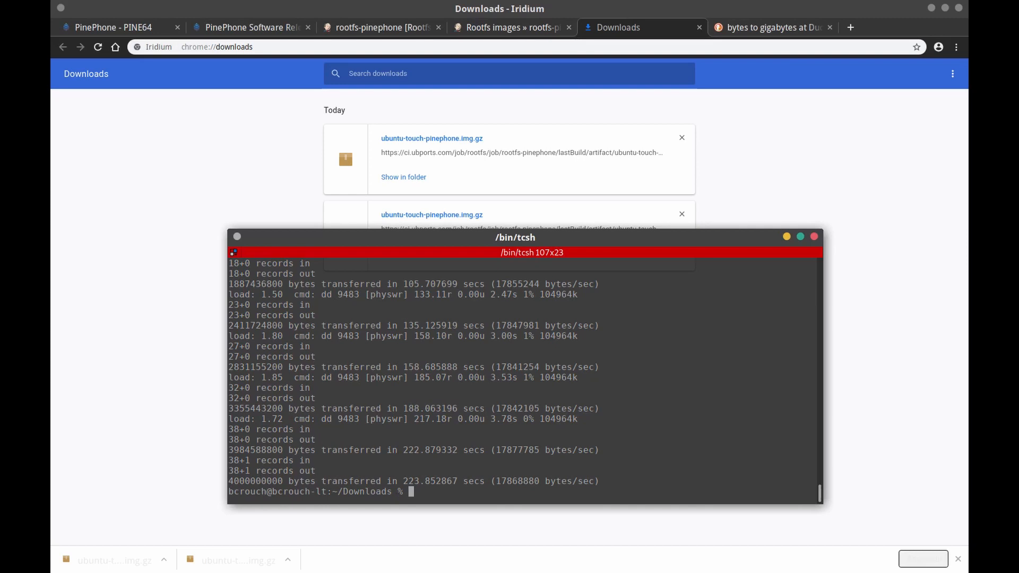
text(sudo dd if=/usr/home/bcrouch/Downloads/ubuntu-touch-pinephone.img of=/dev/da0 bs=100m)
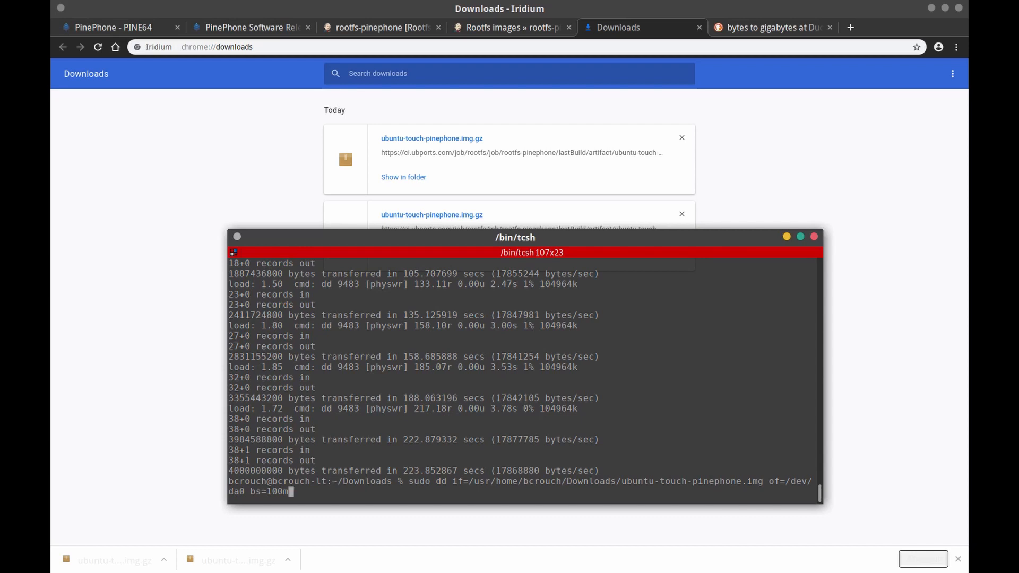
Abandon the repeated dd write and bring up the dd manual page
key(Return)
text(ls)
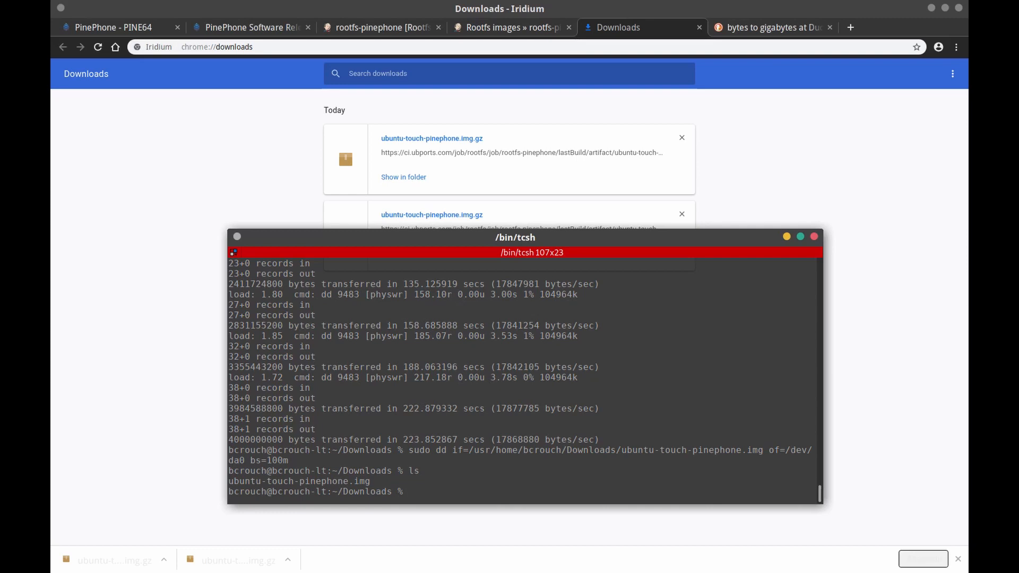
text(man)
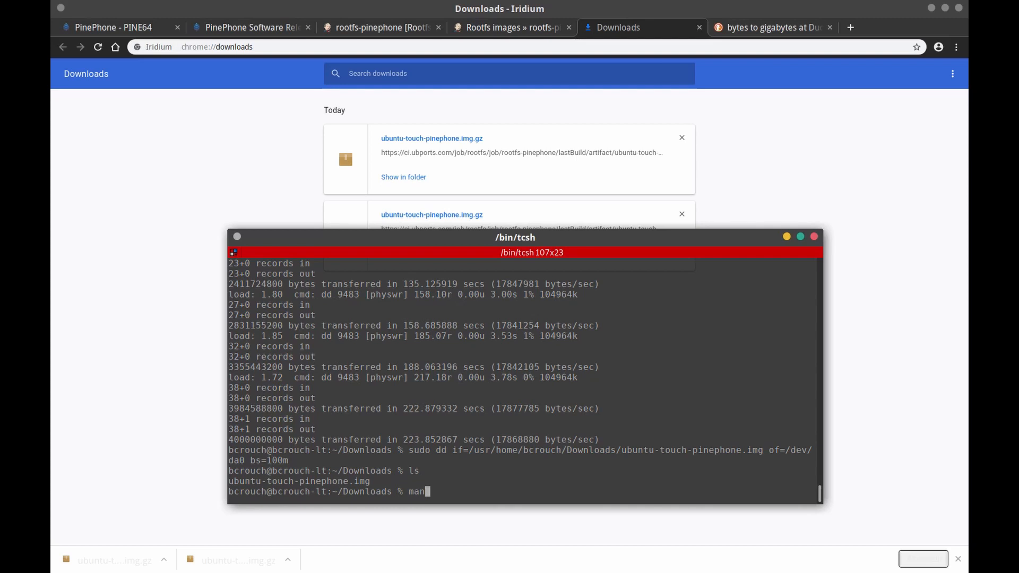
text(dd)
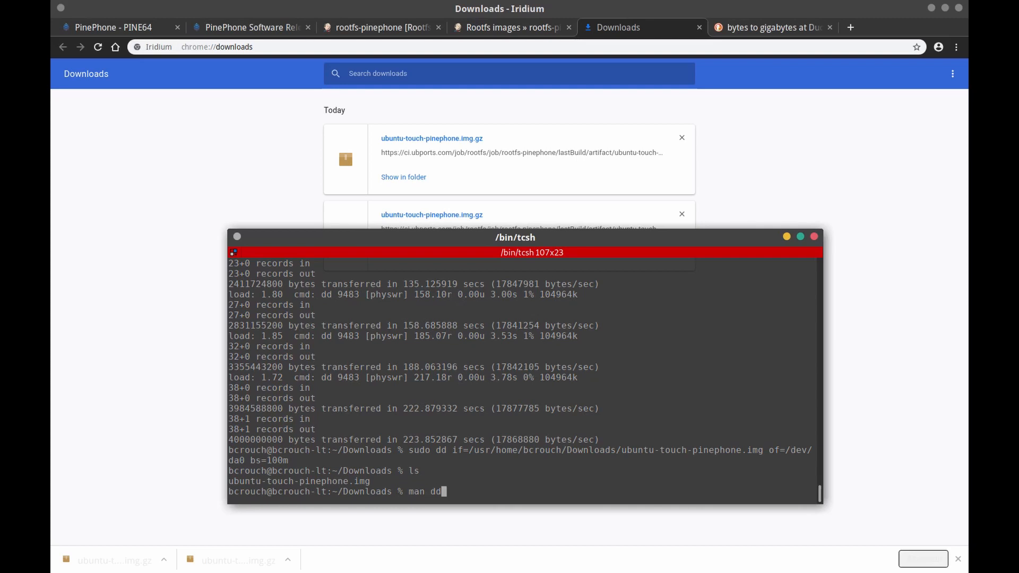
key(Return)
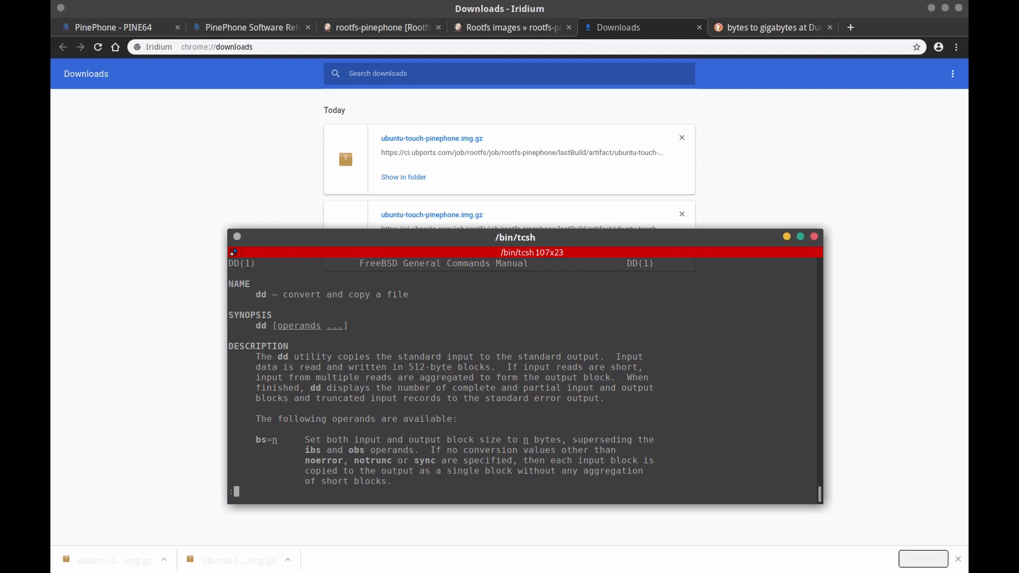
Page through the dd manual's operands down to status and conv, then return to the prompt
scroll(down, 3)
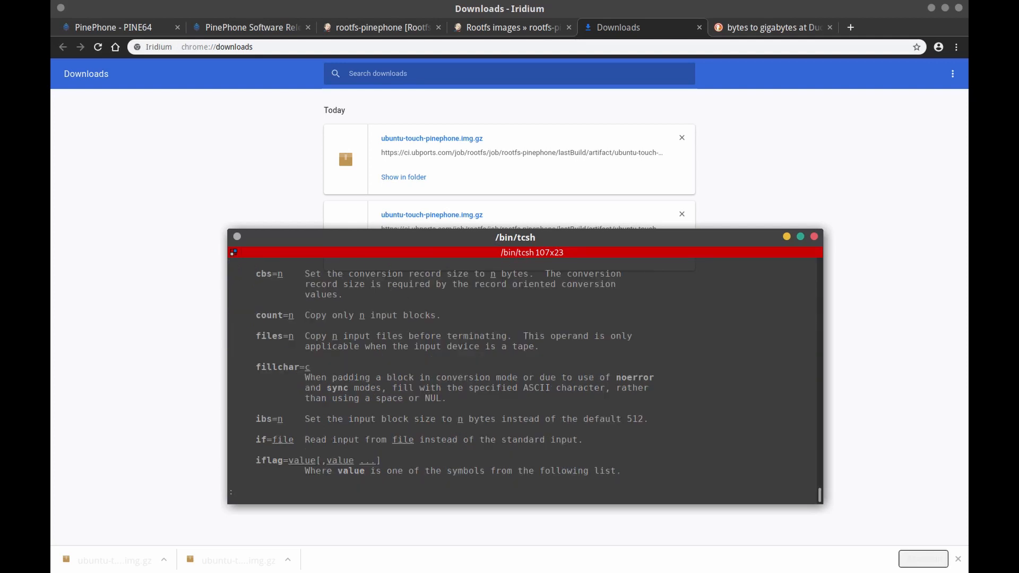
scroll(down, 3)
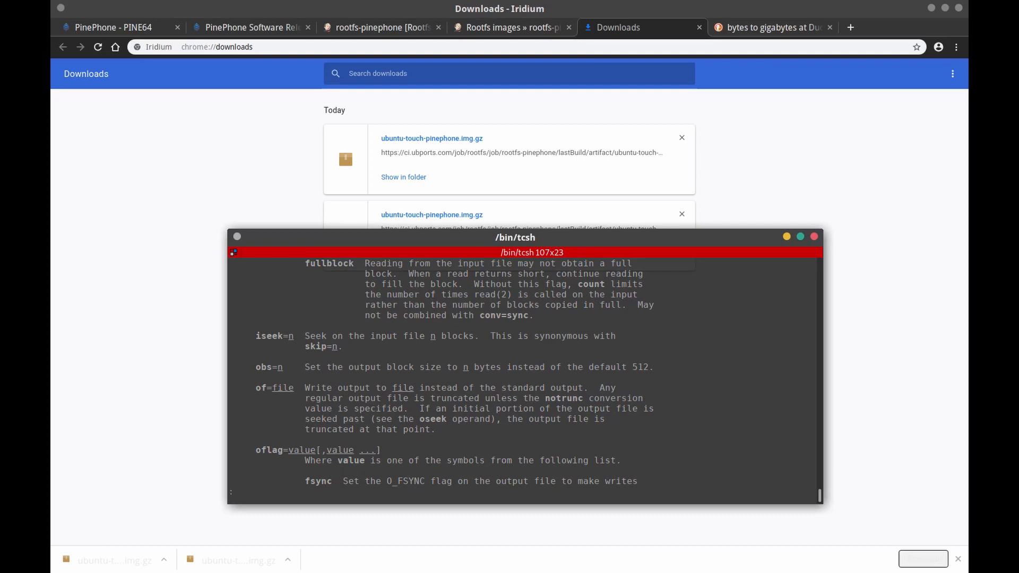
scroll(down, 3)
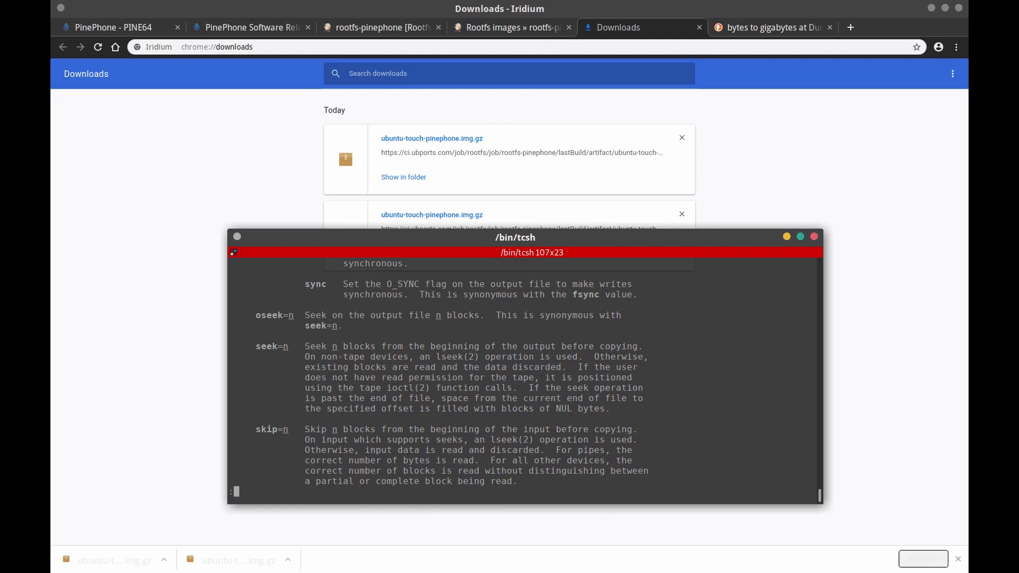
scroll(down, 3)
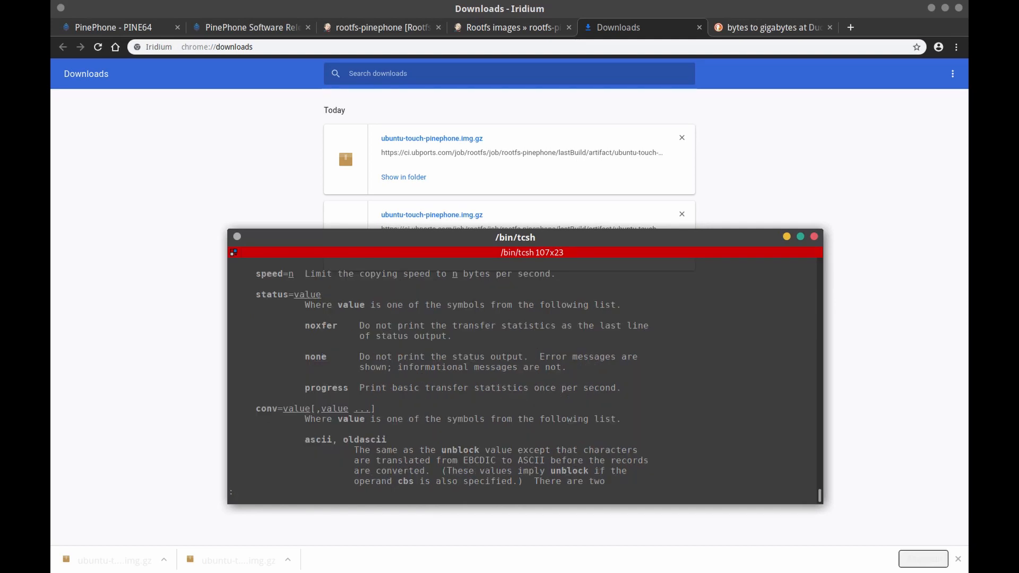
text(man)
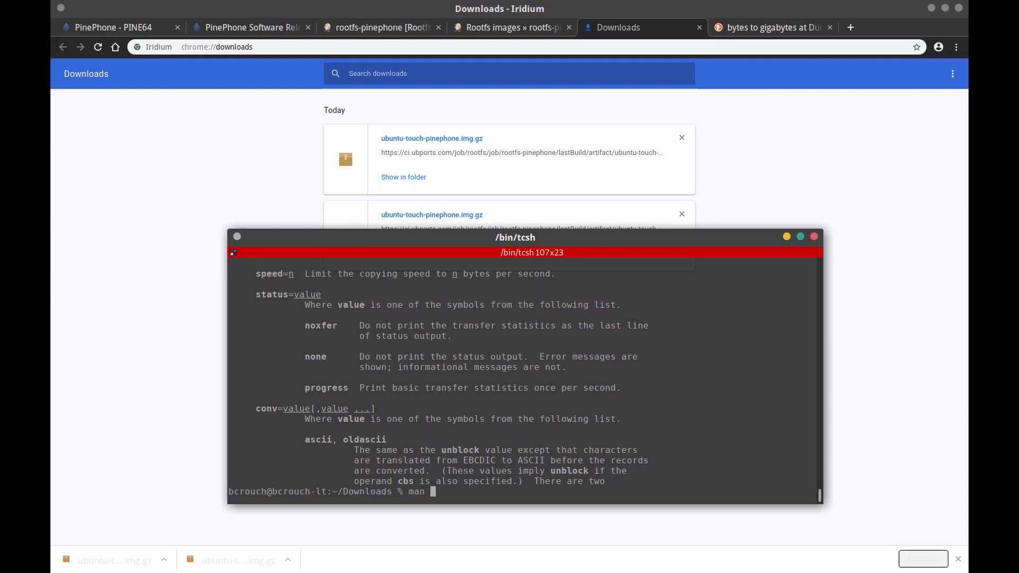
View the gunzip manual page and scroll through its compression and decompression details
text(gun)
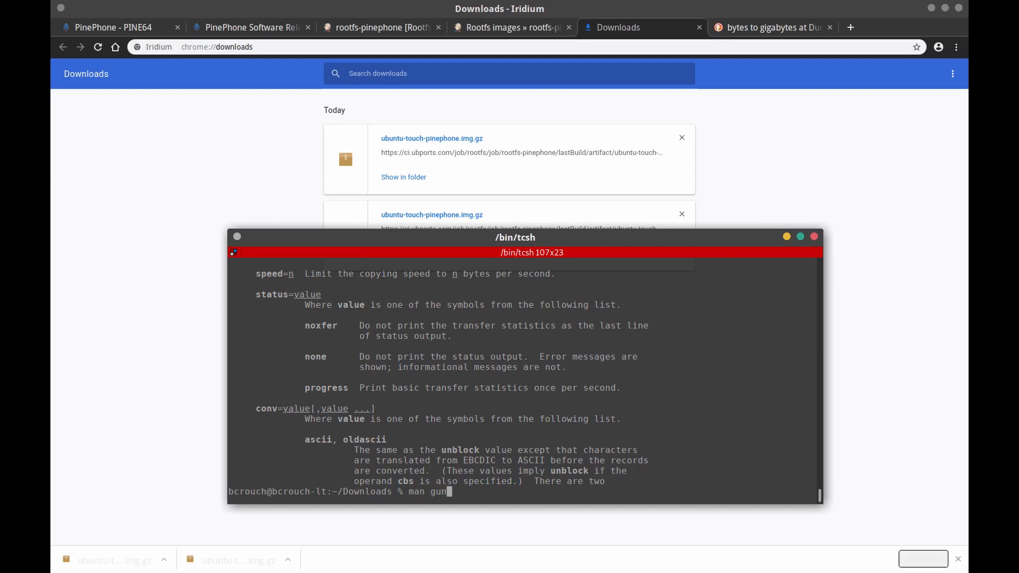
key(Return)
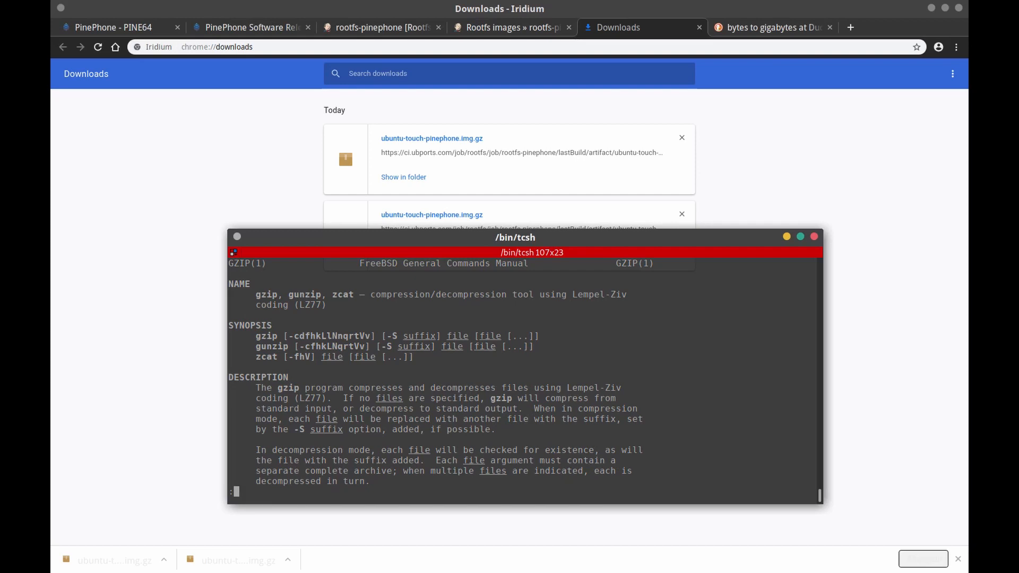
scroll(down, 3)
text(cowsay "Enjoy your PinePhone!")
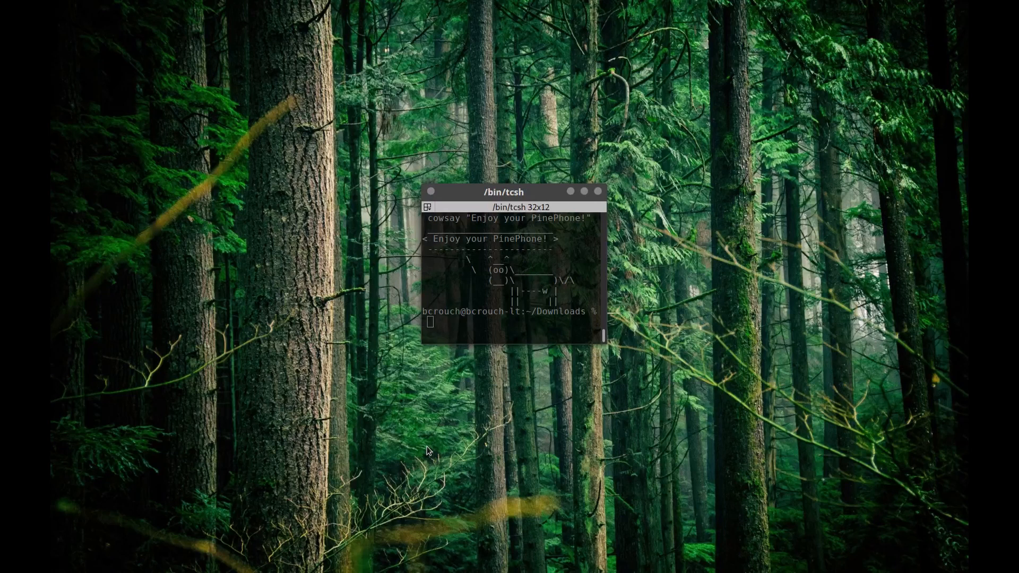
mouse_move(374, 443)
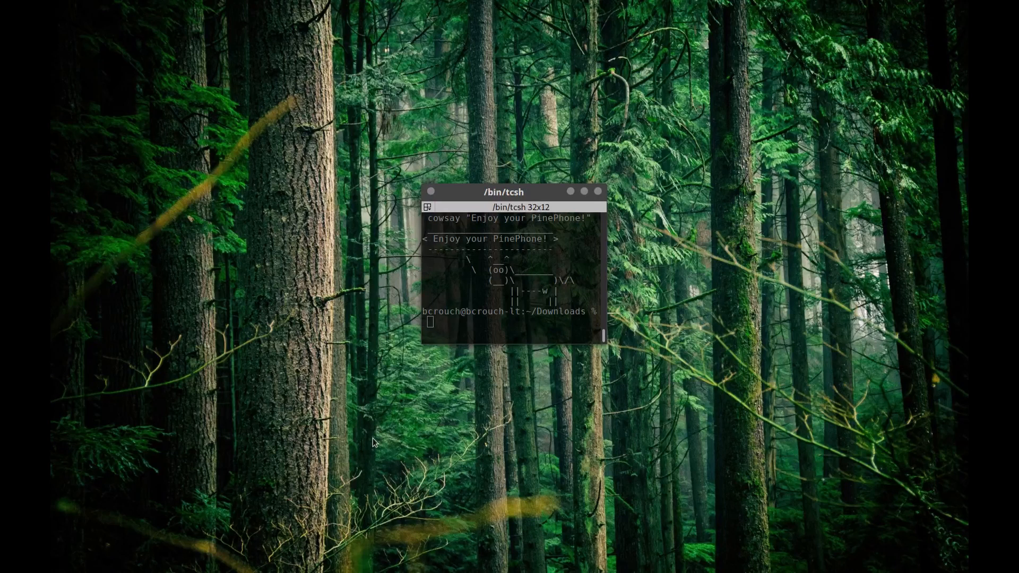